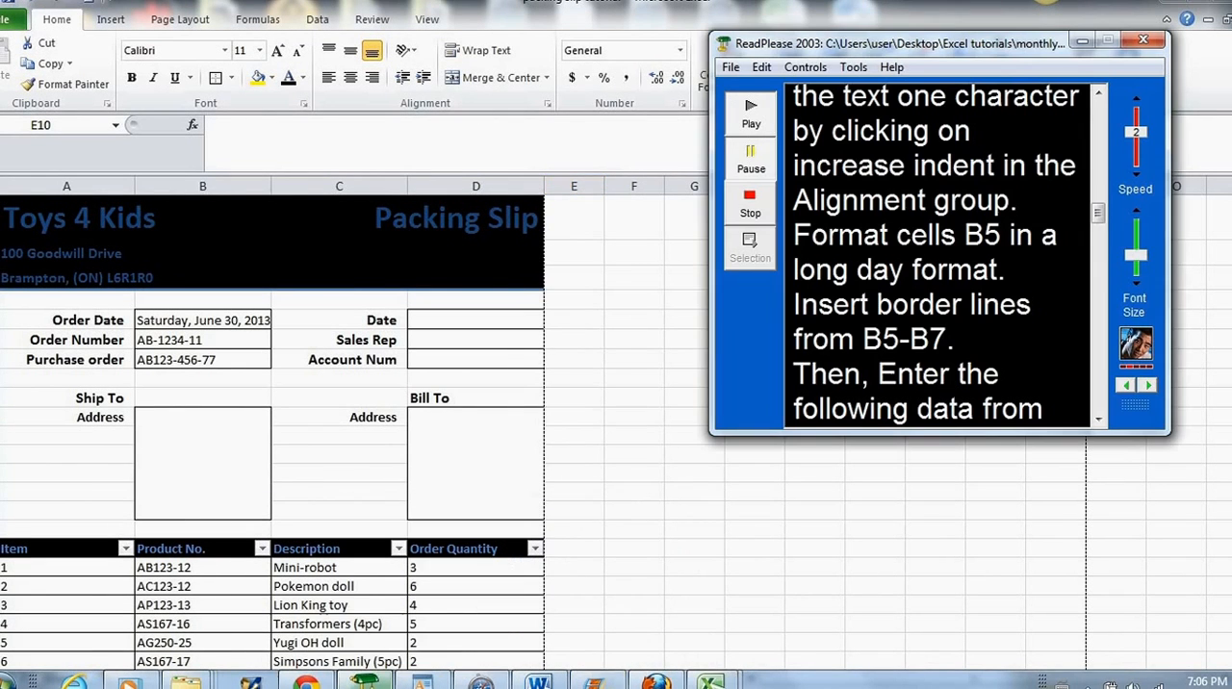
Stop ReadPlease 2003 reading the instructions aloud and dismiss it to reveal Excel.
{"action": "left_click", "coordinate": [750, 113]}
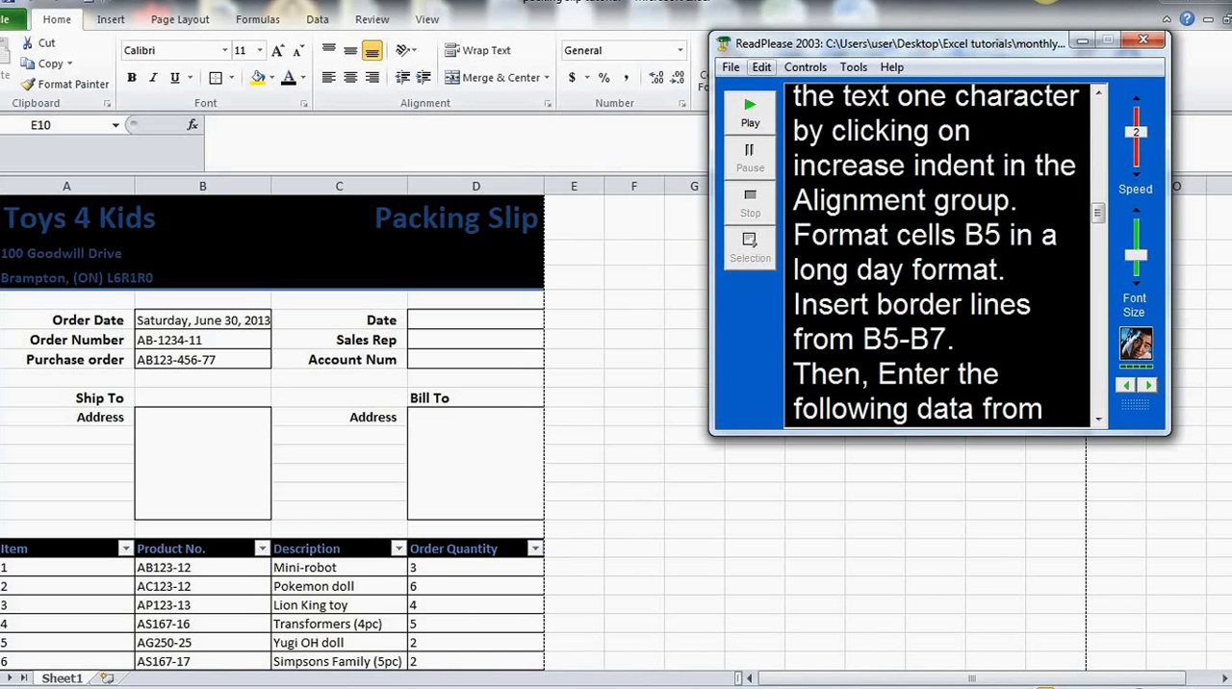
{"action": "left_click", "coordinate": [750, 111]}
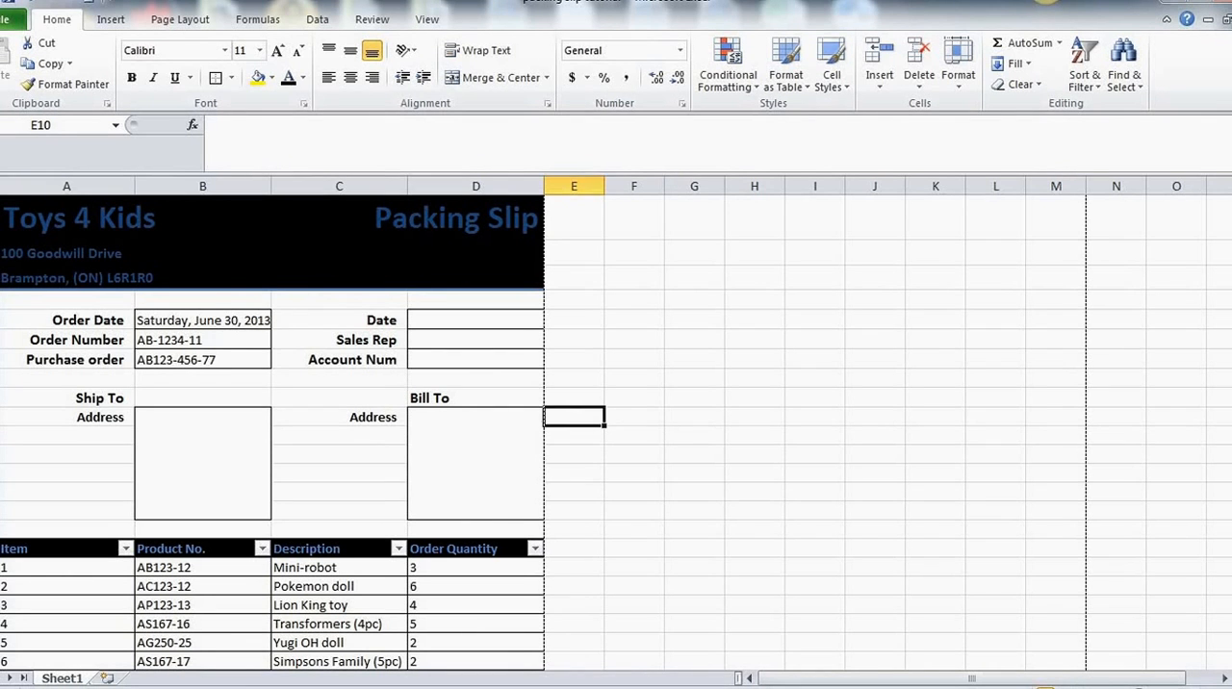
{"action": "left_click", "coordinate": [339, 300]}
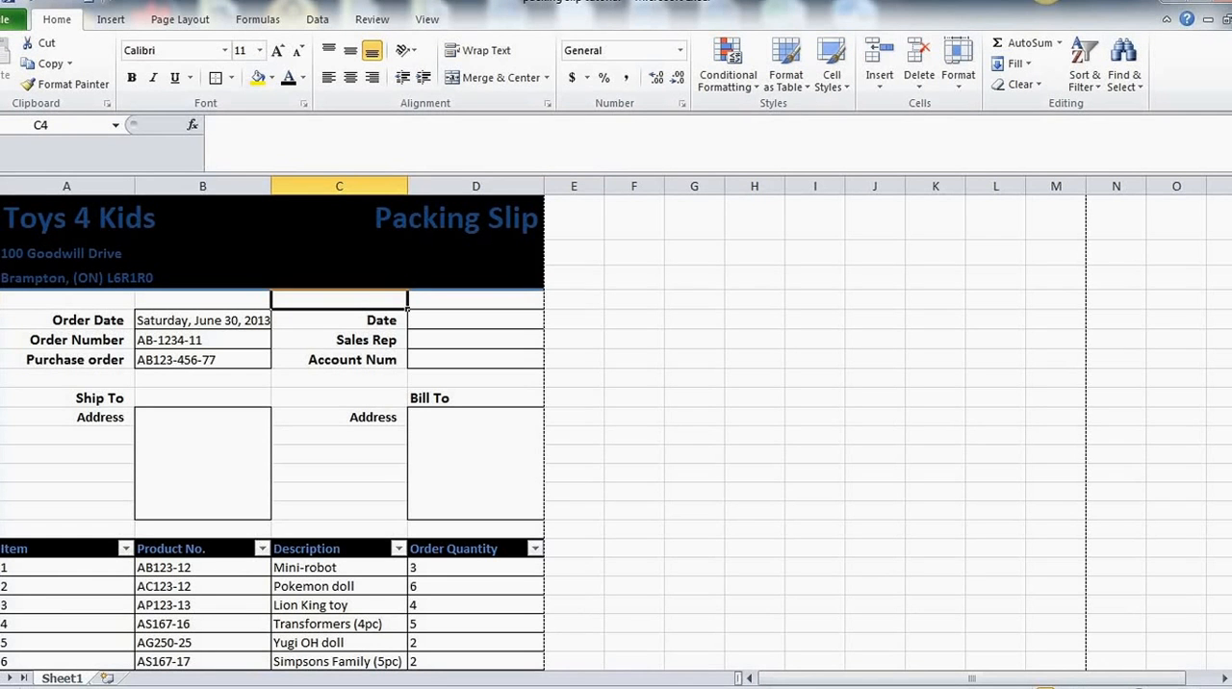
{"action": "left_click", "coordinate": [77, 278]}
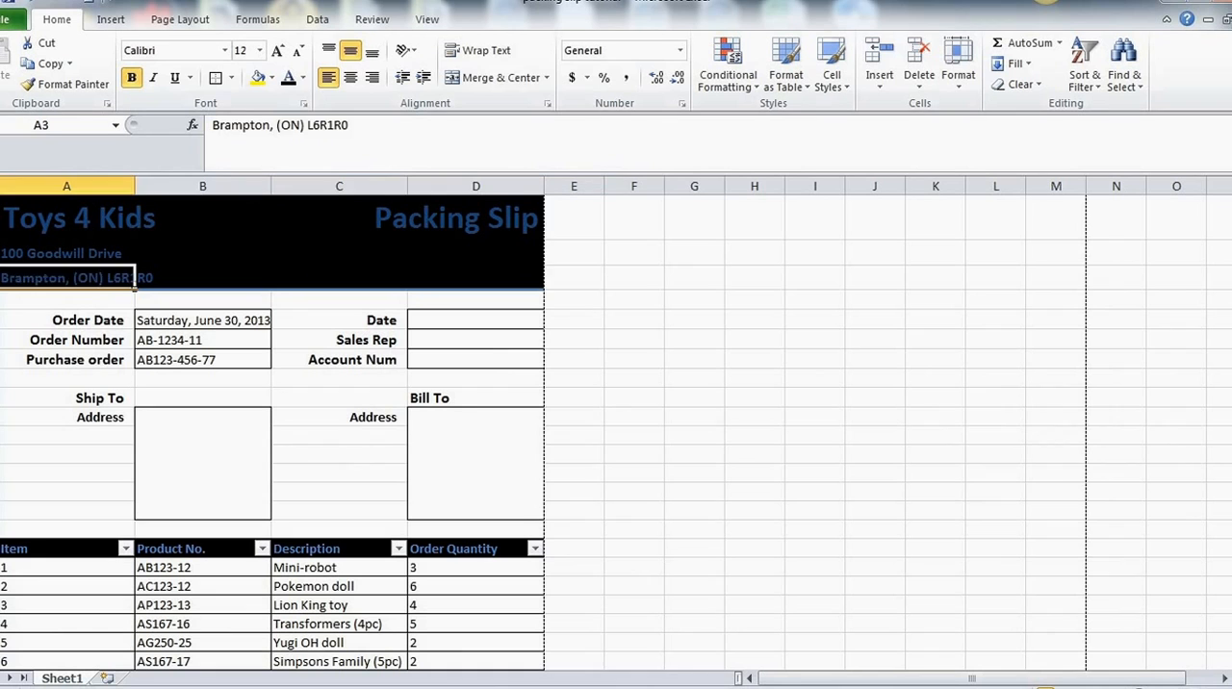
{"action": "left_click", "coordinate": [456, 218]}
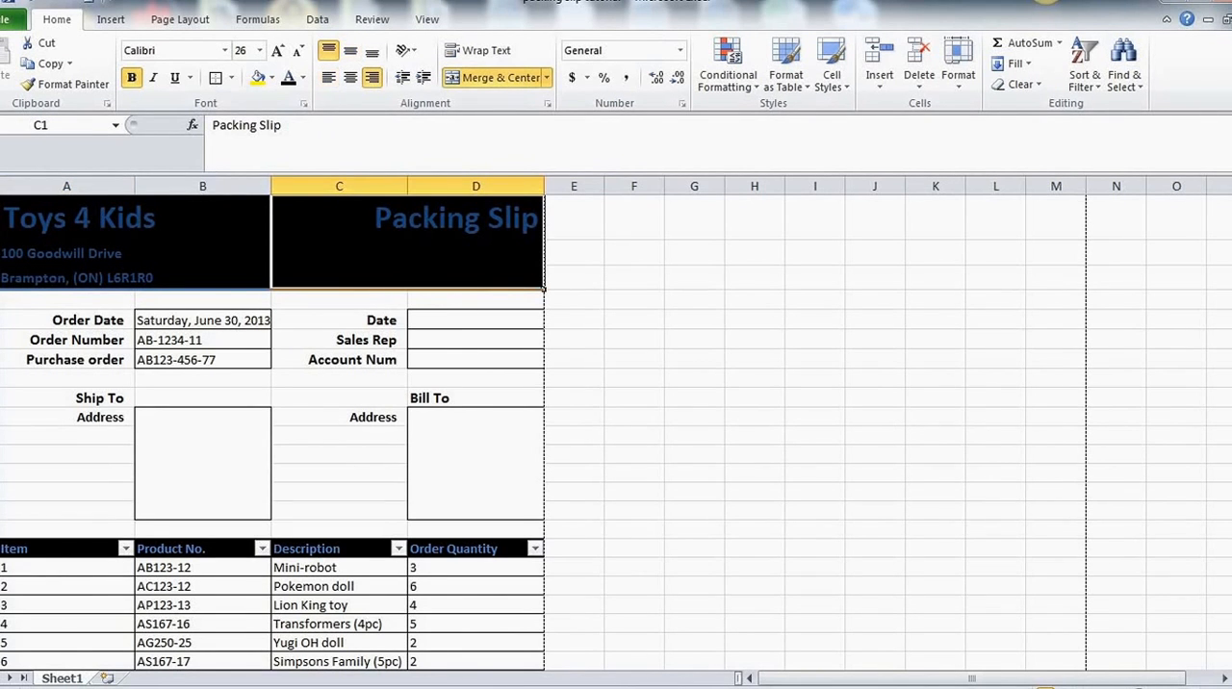
{"action": "left_click", "coordinate": [202, 298]}
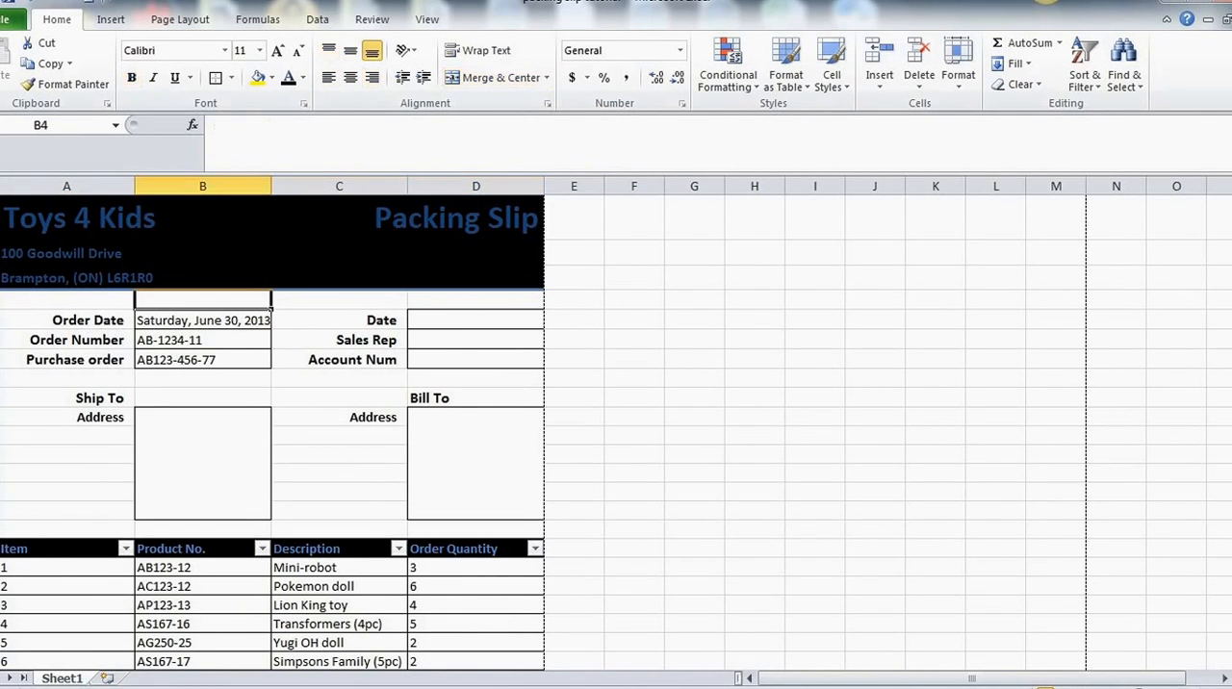
{"action": "left_click", "coordinate": [77, 217]}
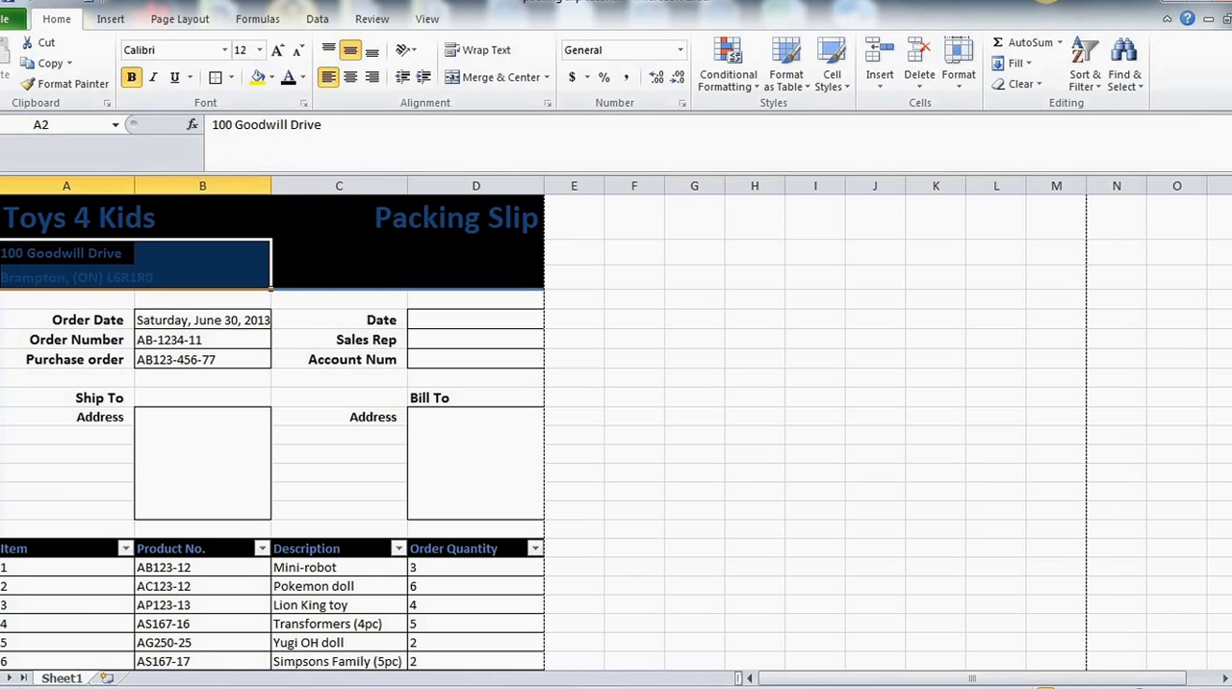
{"action": "mouse_move", "coordinate": [338, 181]}
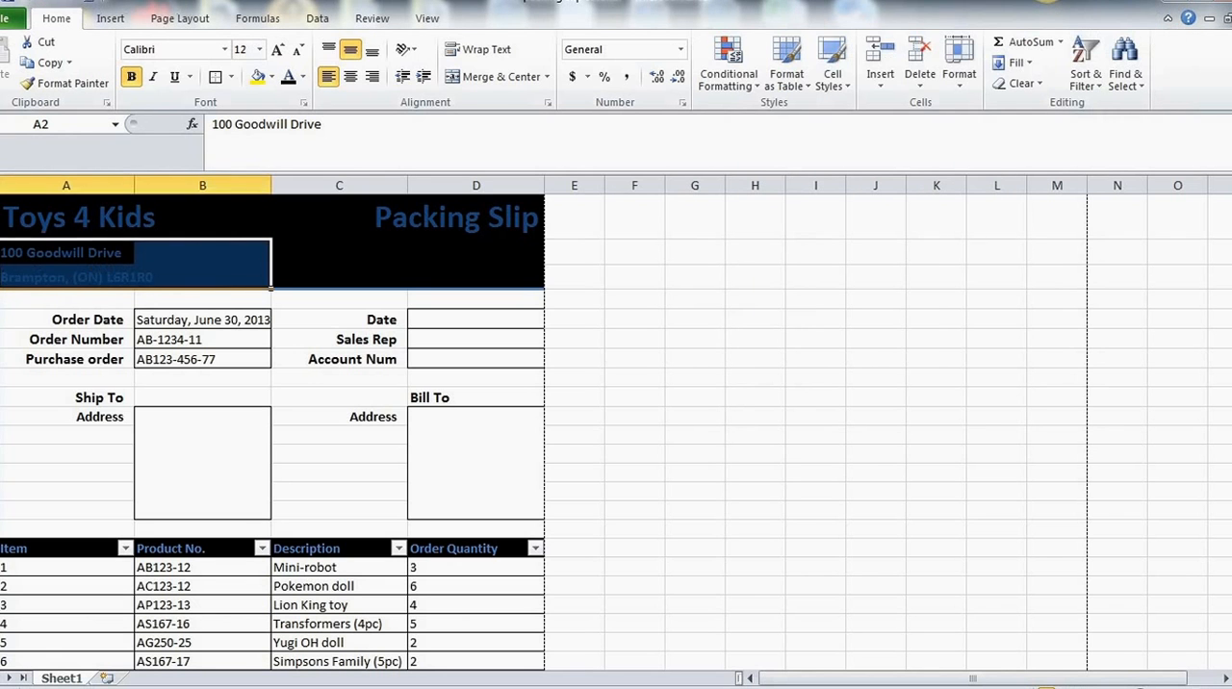
{"action": "left_click", "coordinate": [79, 216]}
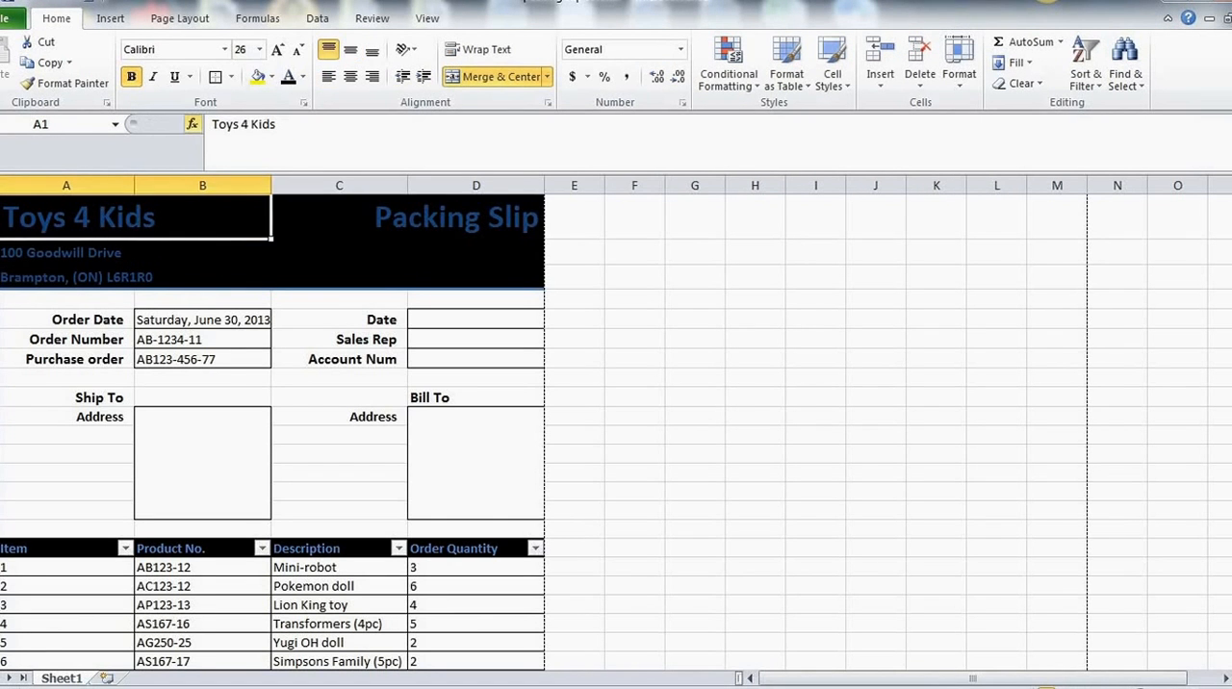
{"action": "left_click", "coordinate": [260, 49]}
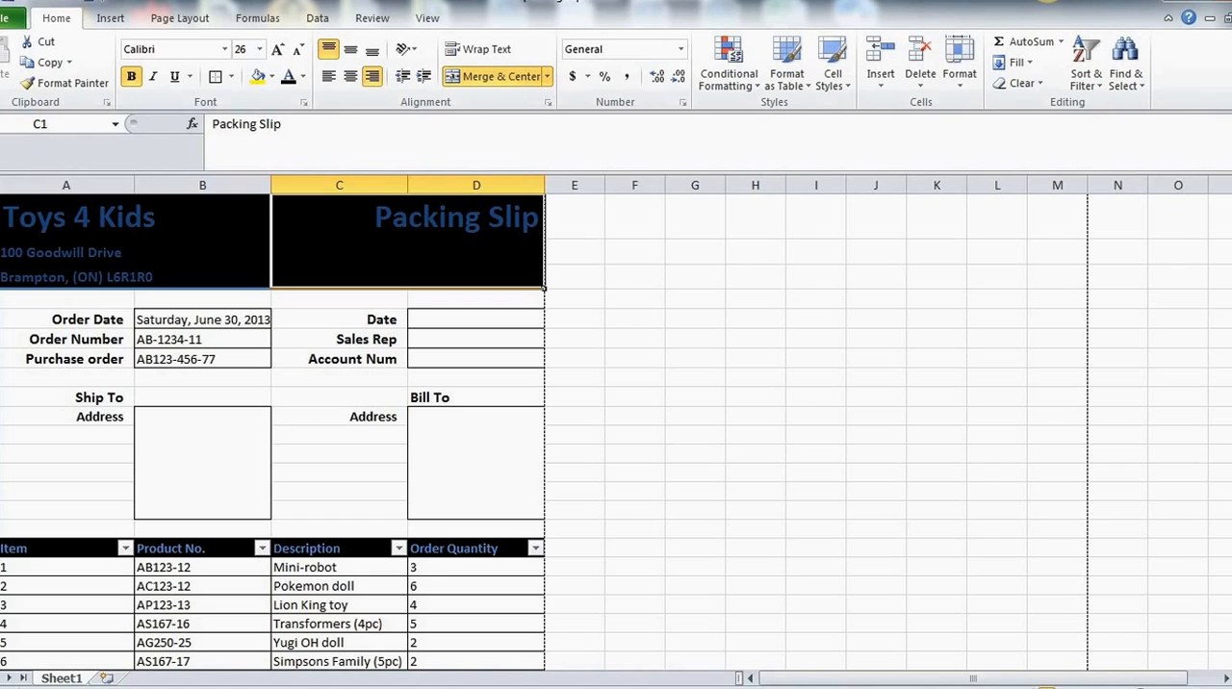
{"action": "left_click", "coordinate": [546, 76]}
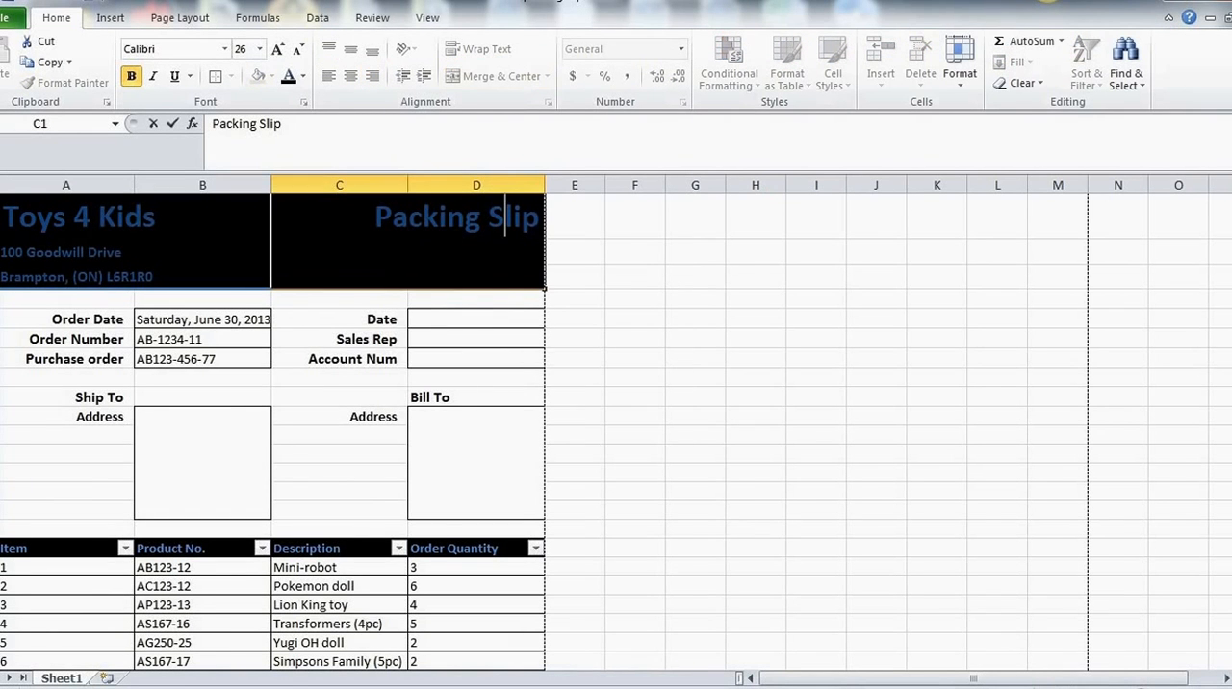
{"action": "left_click", "coordinate": [258, 48]}
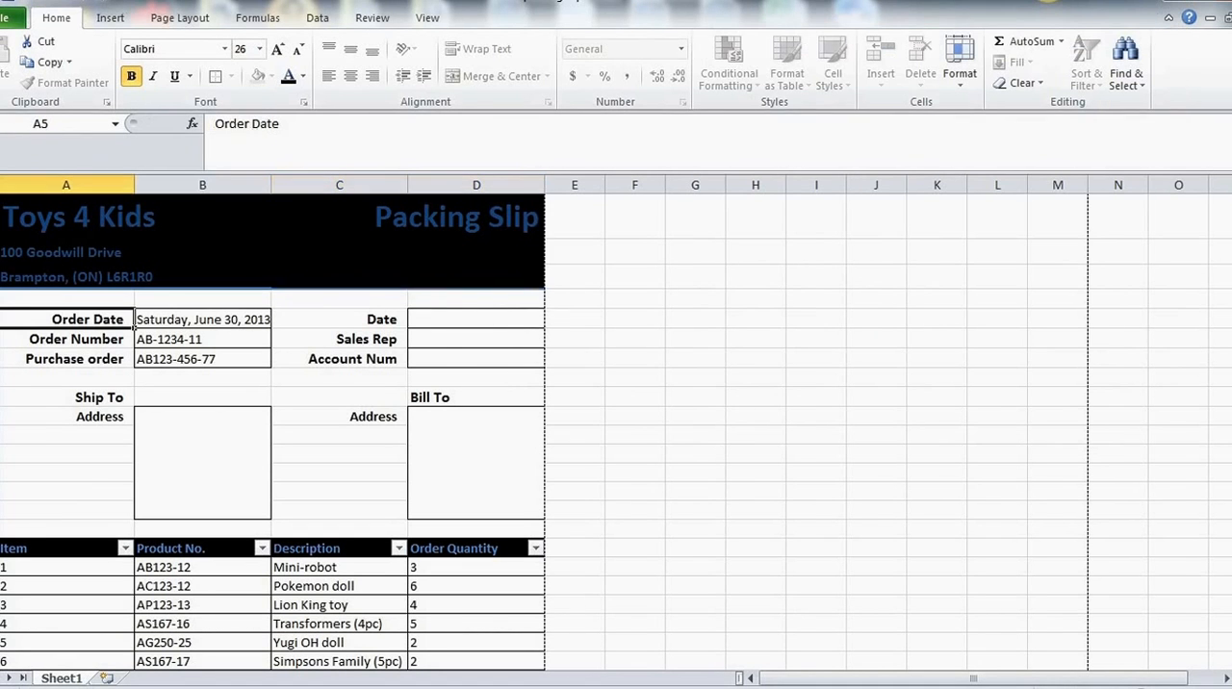
{"action": "left_click", "coordinate": [76, 338]}
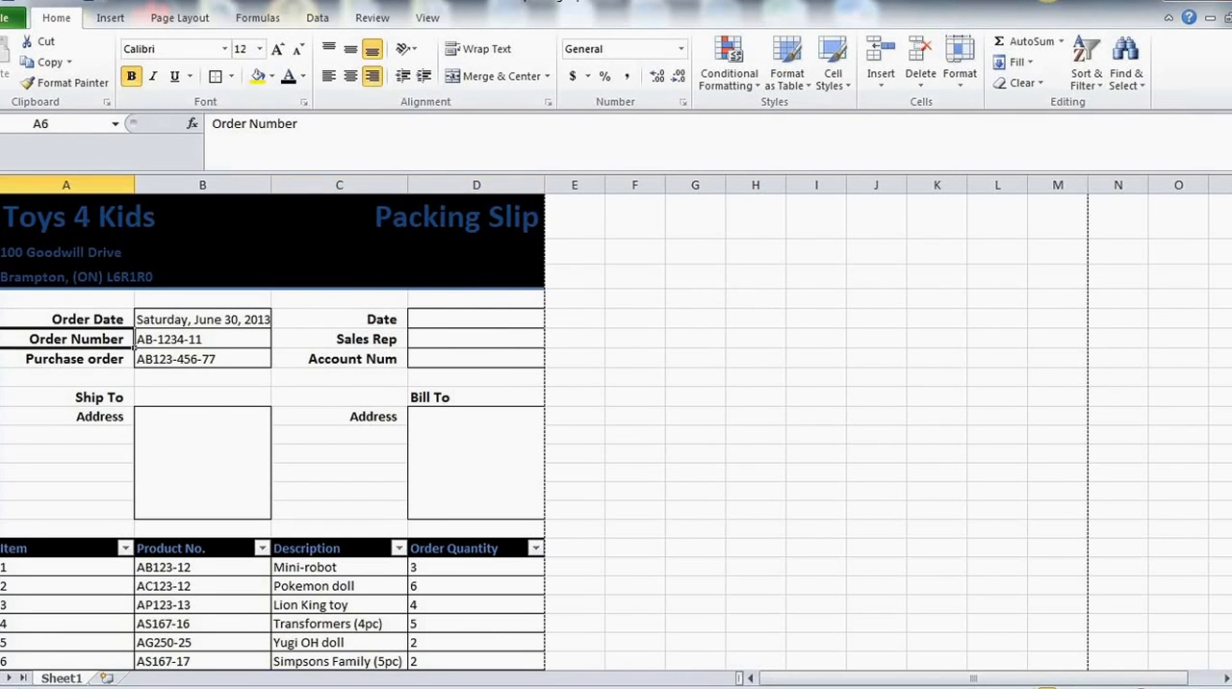
{"action": "left_click", "coordinate": [75, 358]}
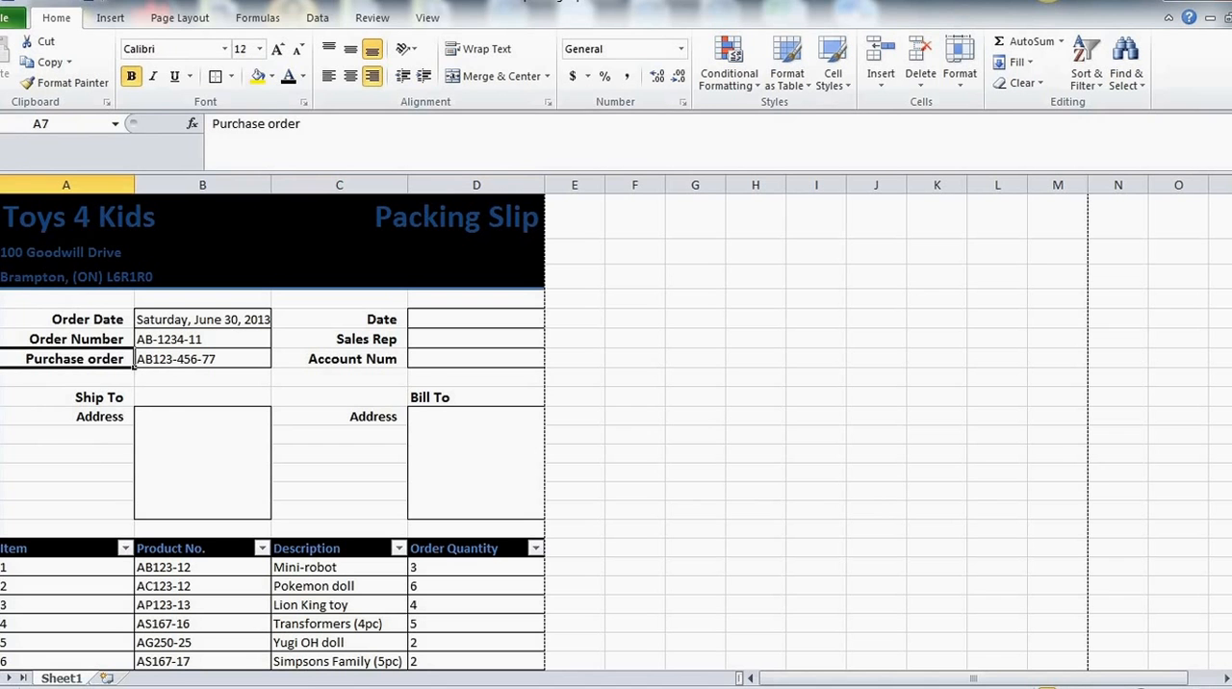
{"action": "left_click", "coordinate": [65, 319]}
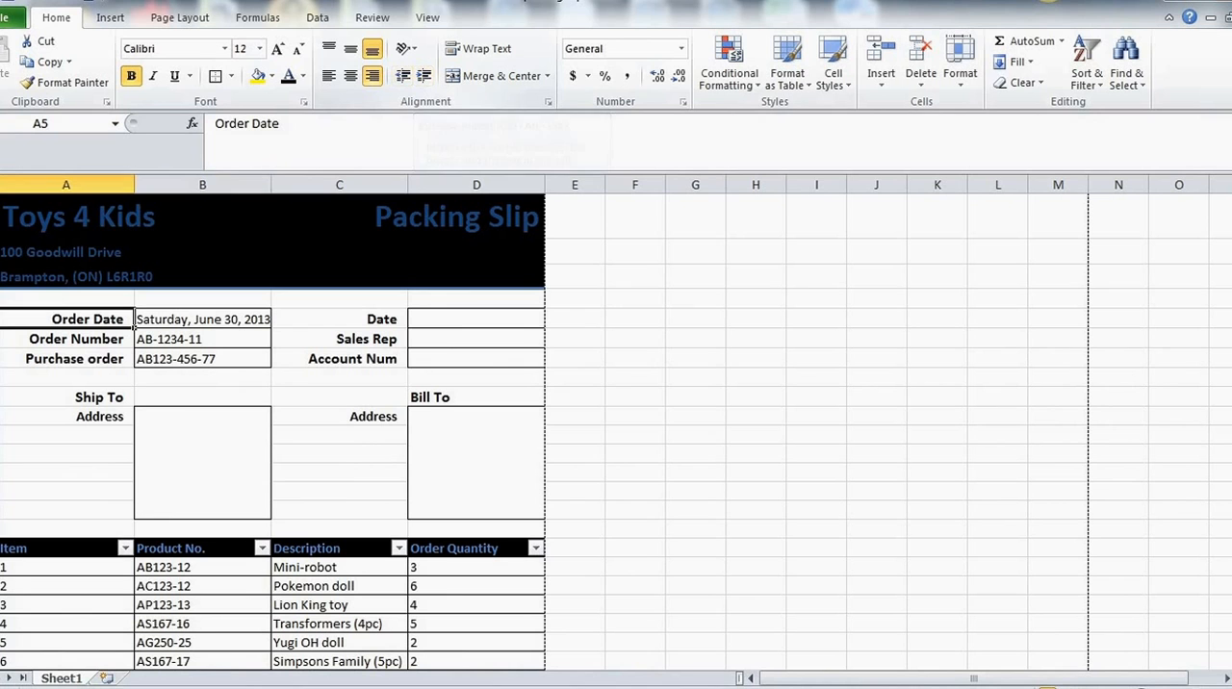
{"action": "mouse_move", "coordinate": [373, 75]}
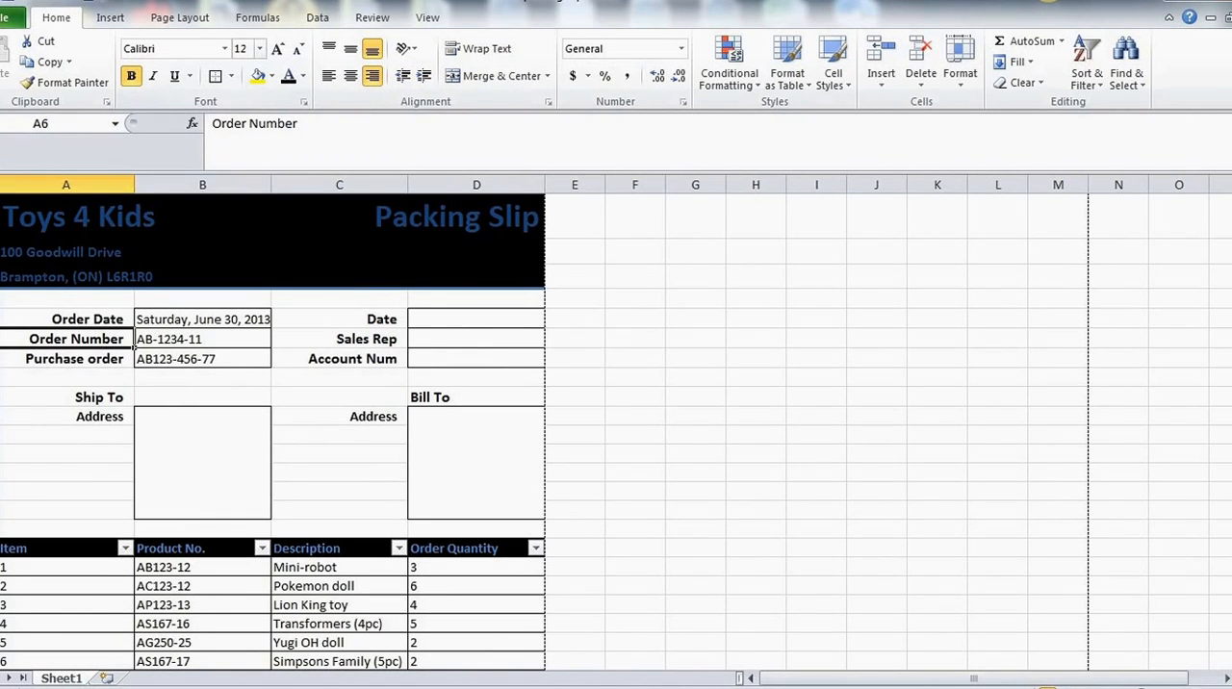
{"action": "mouse_move", "coordinate": [373, 75]}
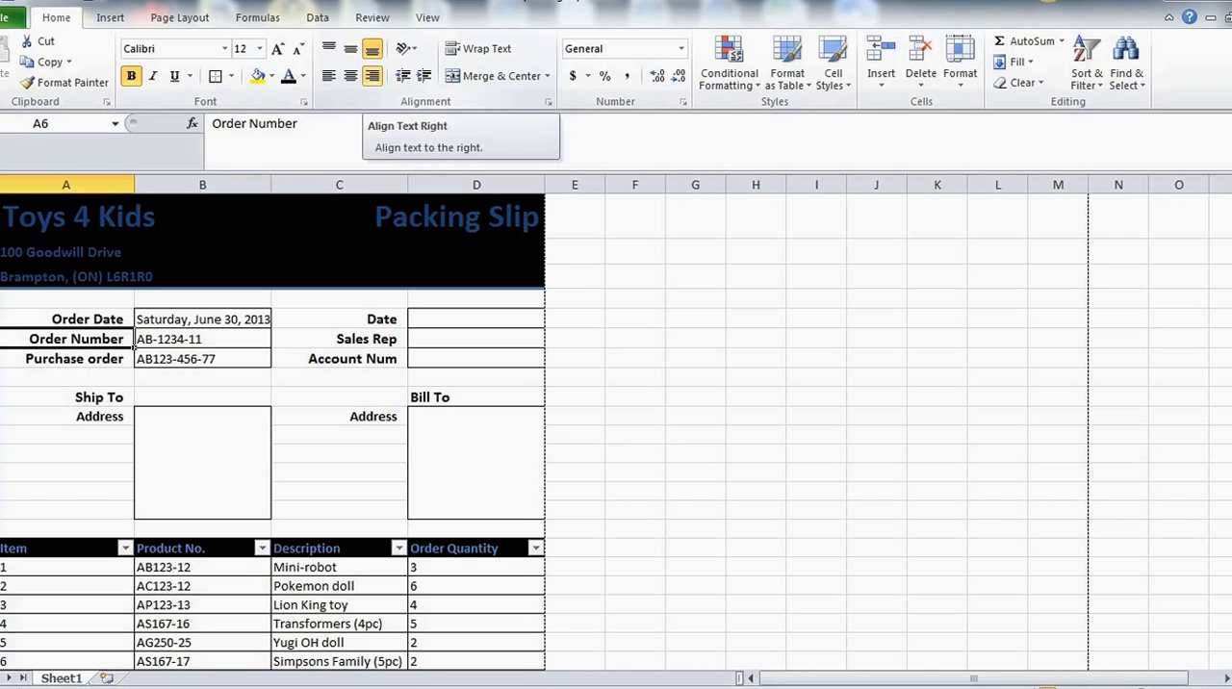
{"action": "mouse_move", "coordinate": [423, 75]}
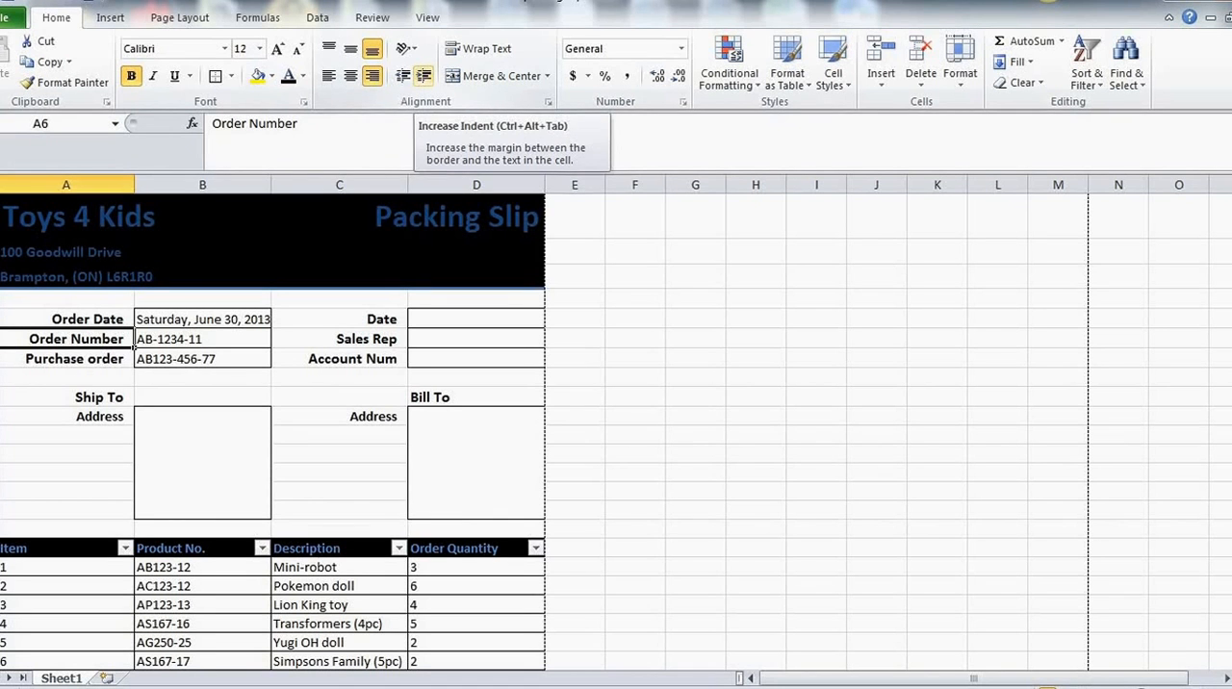
{"action": "left_click", "coordinate": [75, 358]}
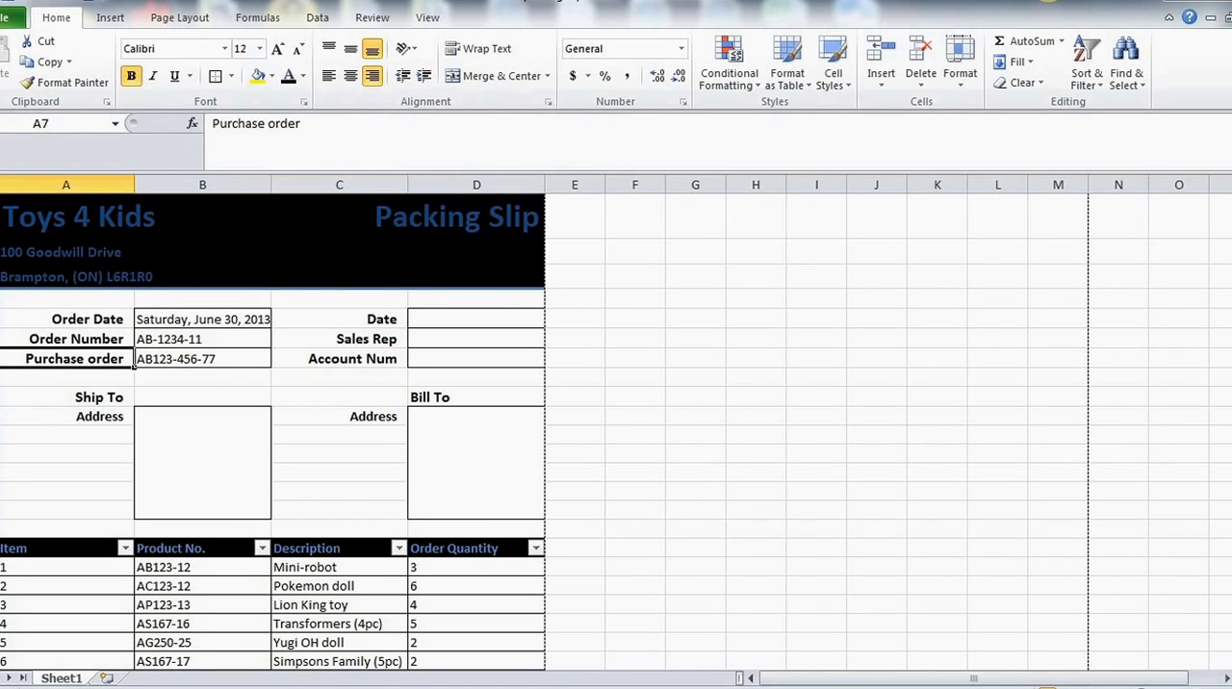
{"action": "mouse_move", "coordinate": [372, 75]}
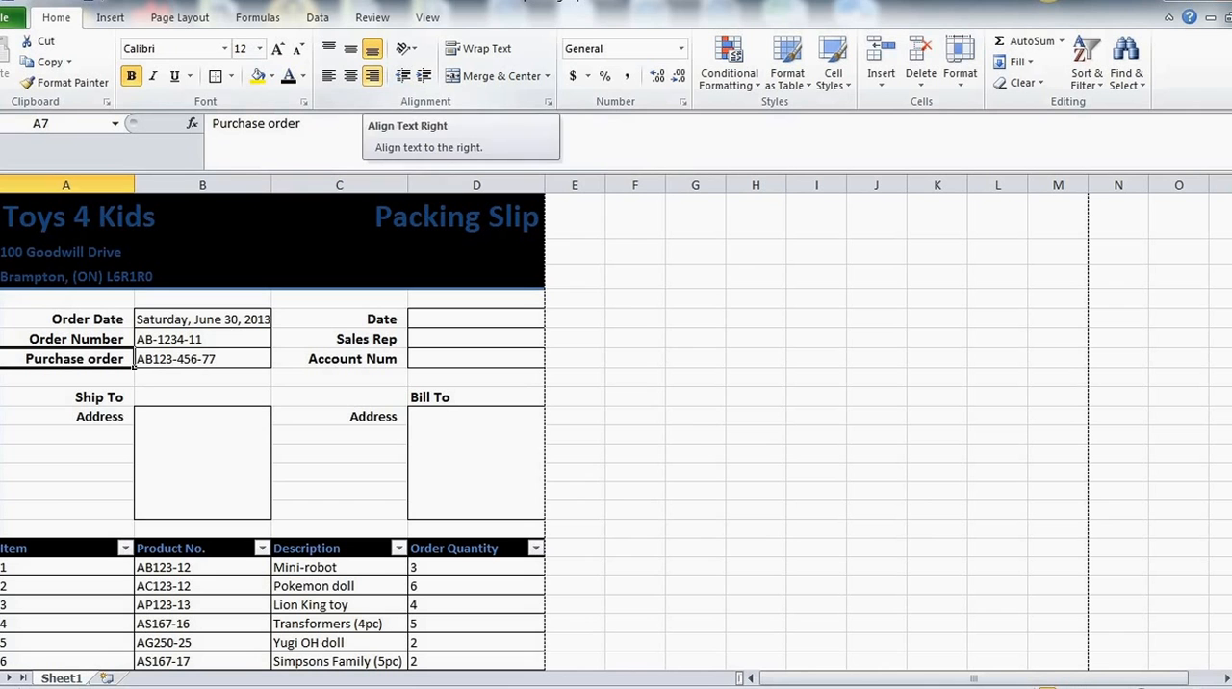
{"action": "mouse_move", "coordinate": [423, 75]}
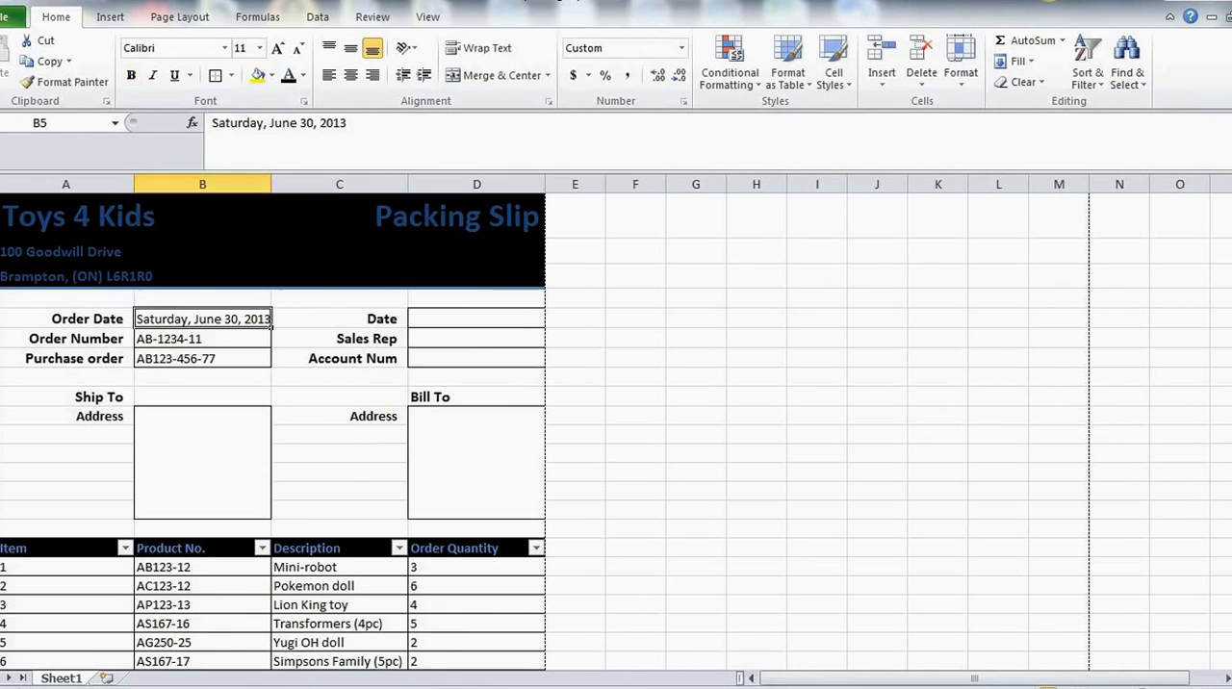
{"action": "right_click", "coordinate": [202, 318]}
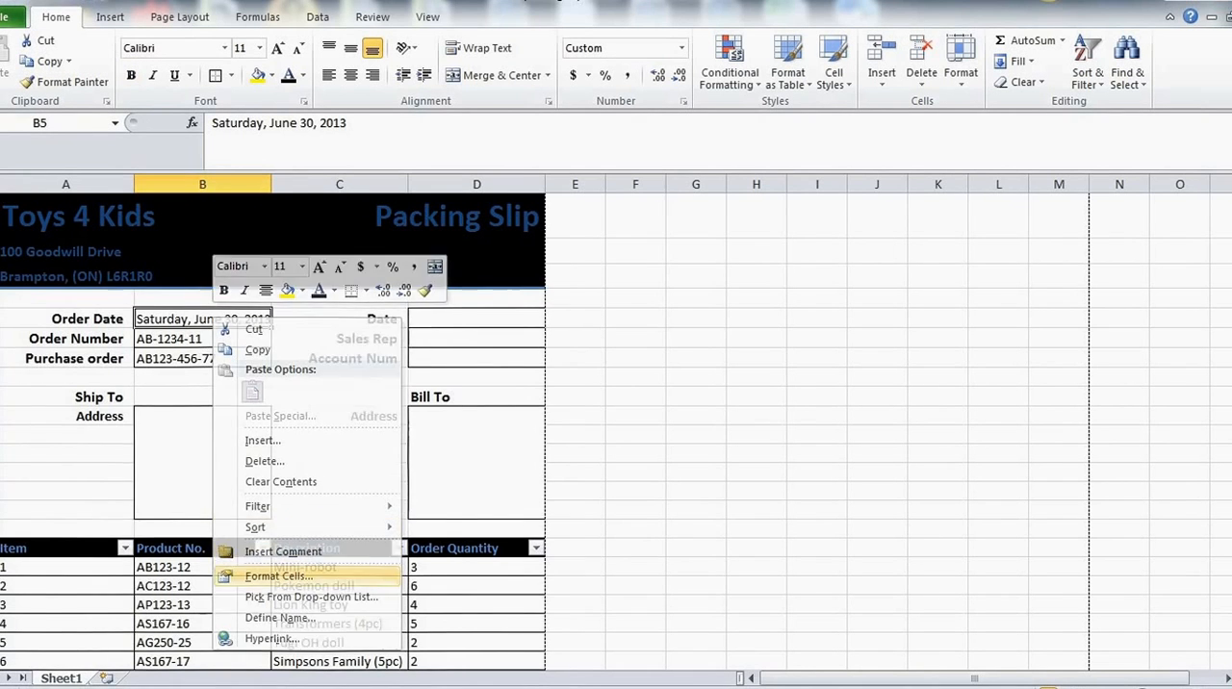
{"action": "left_click", "coordinate": [276, 576]}
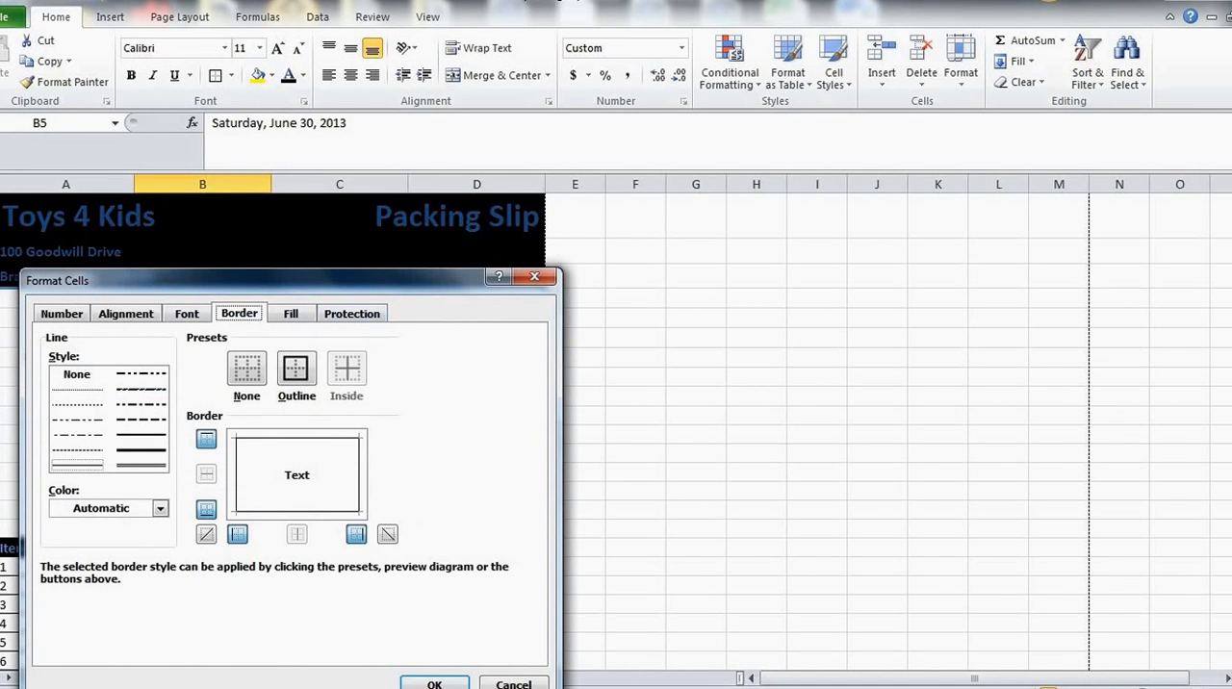
{"action": "left_click", "coordinate": [434, 684]}
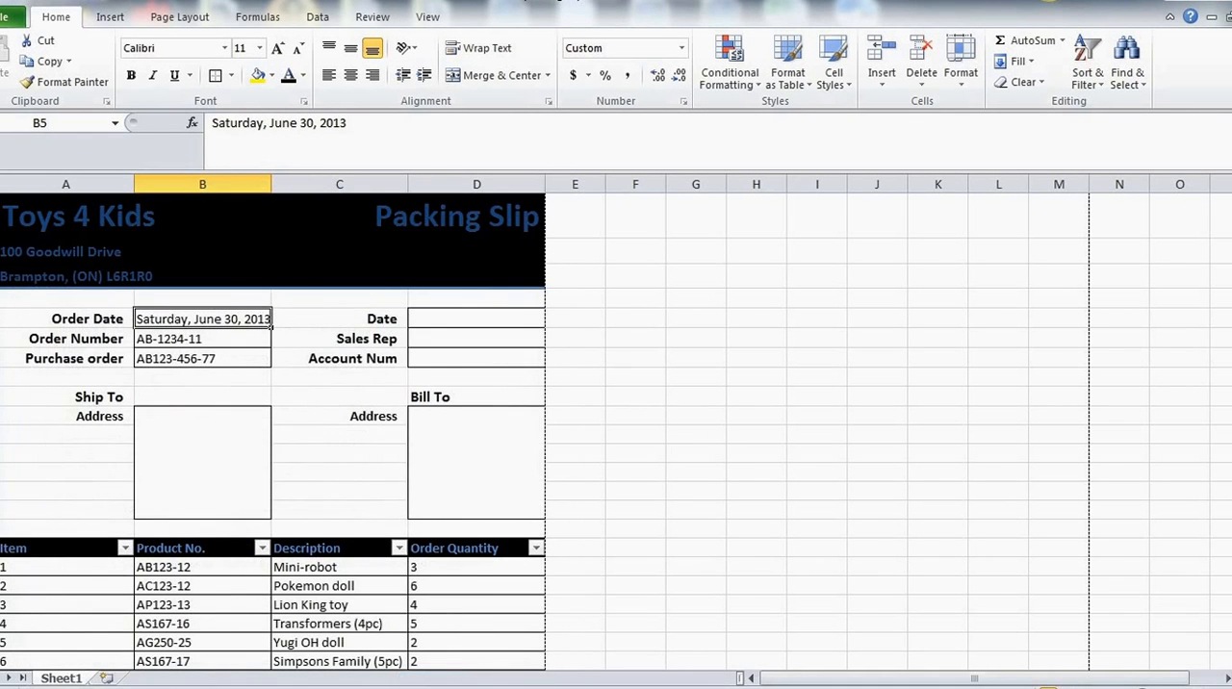
{"action": "right_click", "coordinate": [203, 319]}
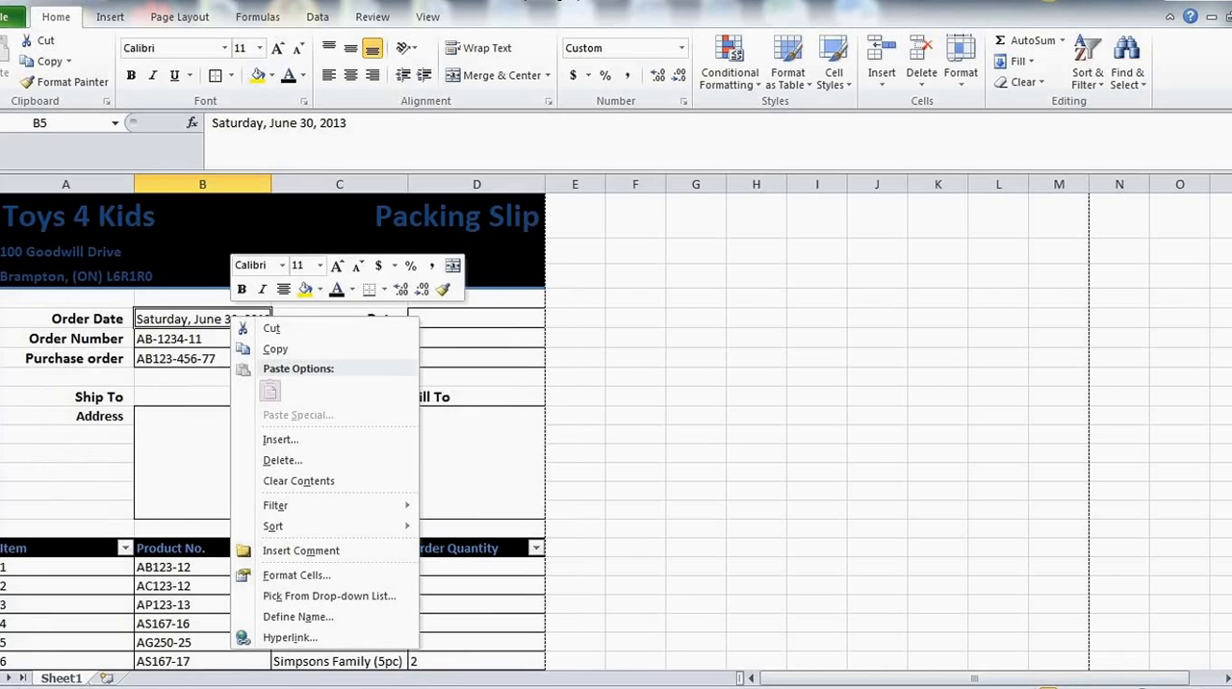
{"action": "left_click", "coordinate": [297, 575]}
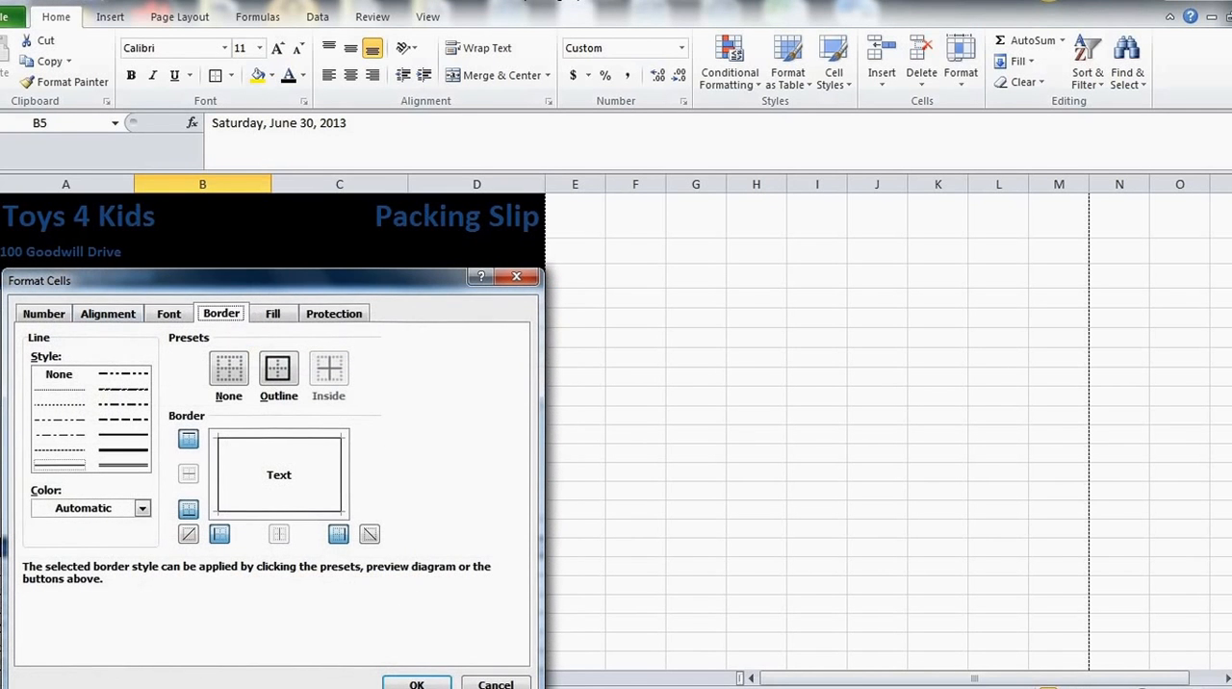
{"action": "left_click", "coordinate": [42, 313]}
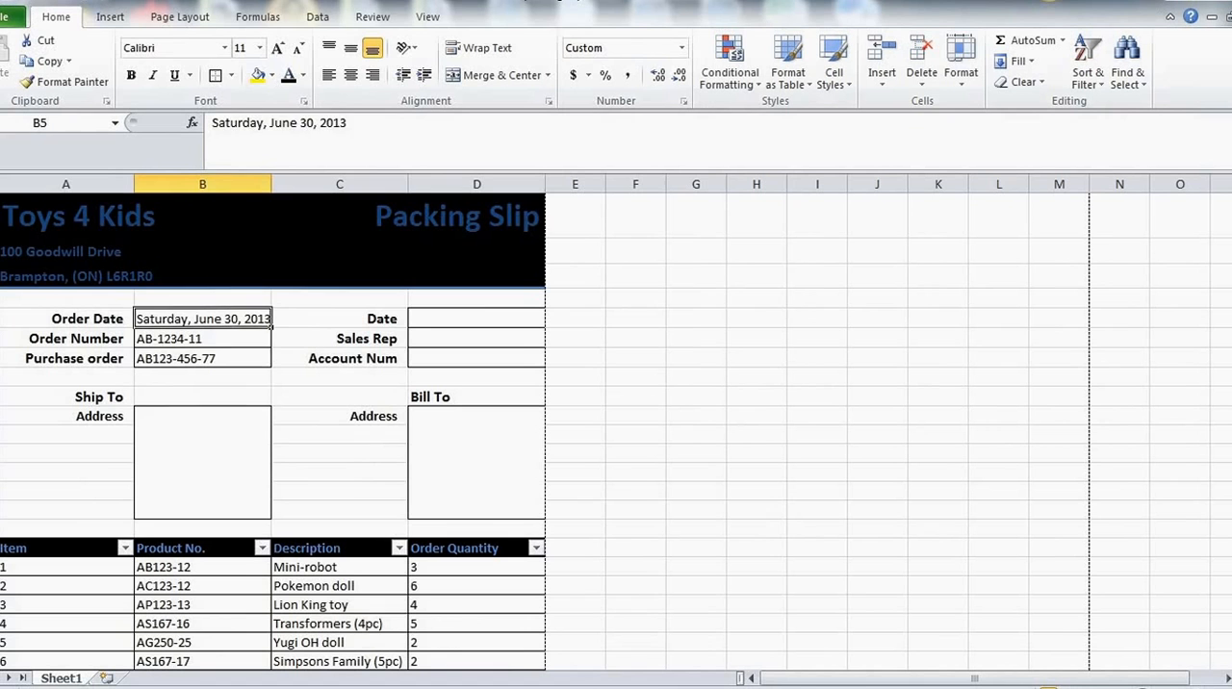
{"action": "left_click_drag", "start_coordinate": [202, 318], "coordinate": [203, 359]}
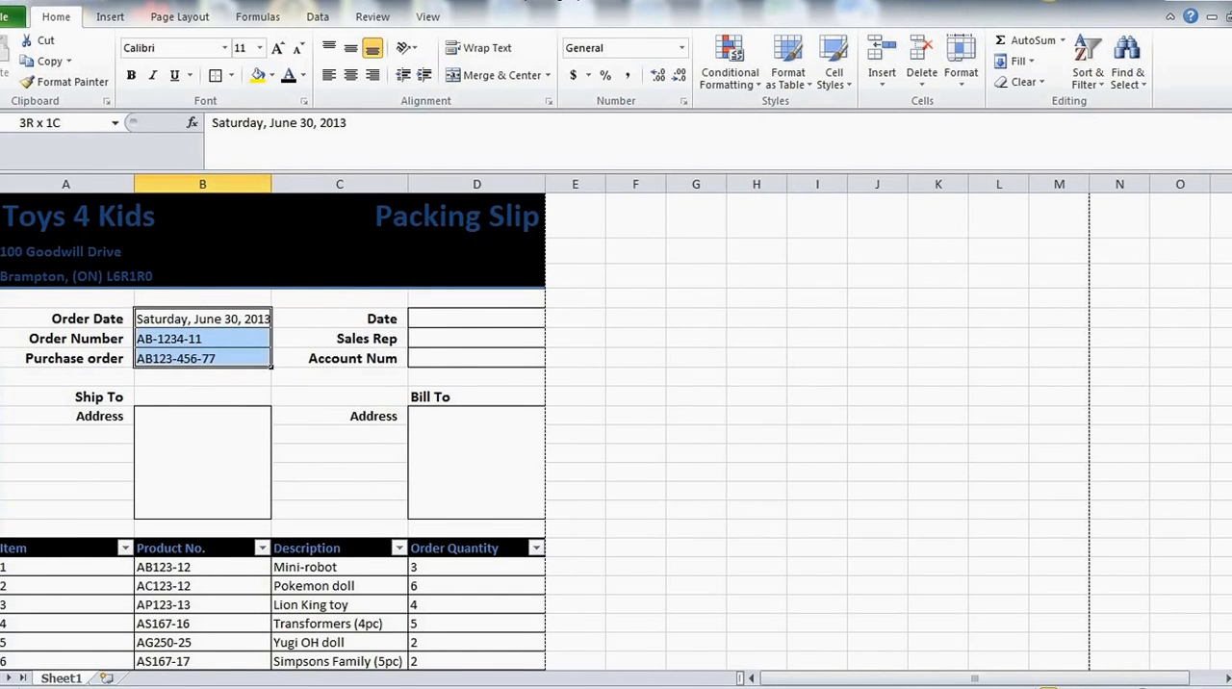
{"action": "right_click", "coordinate": [202, 339]}
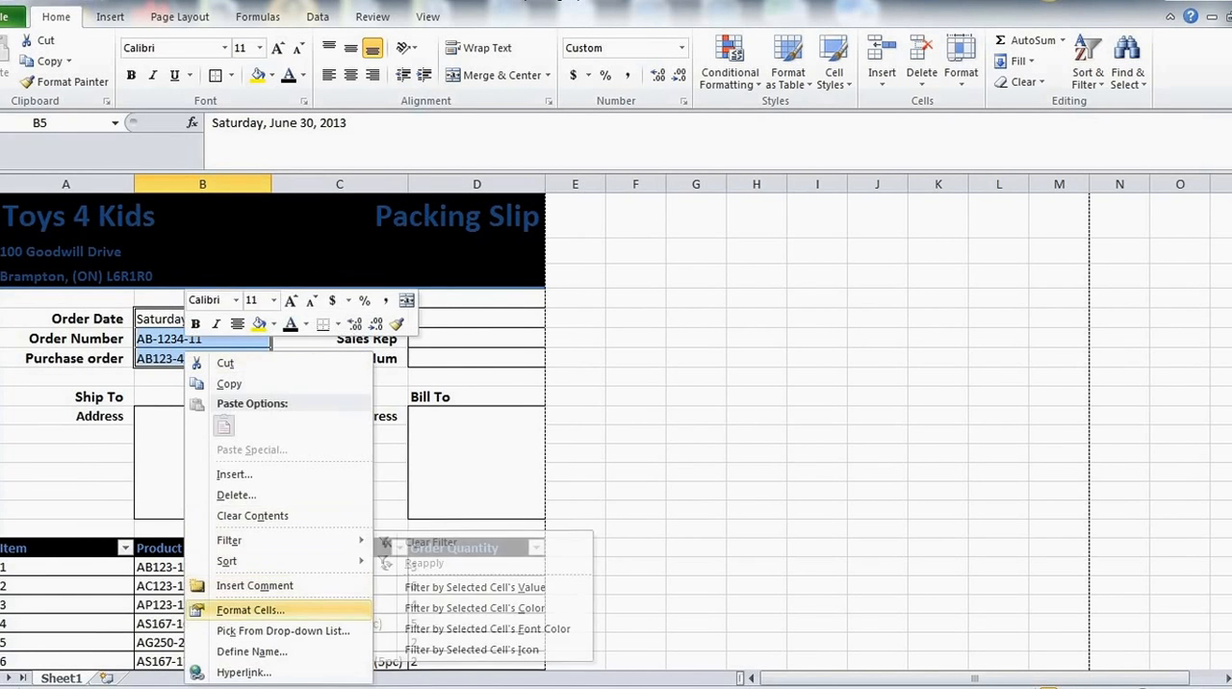
{"action": "left_click", "coordinate": [250, 610]}
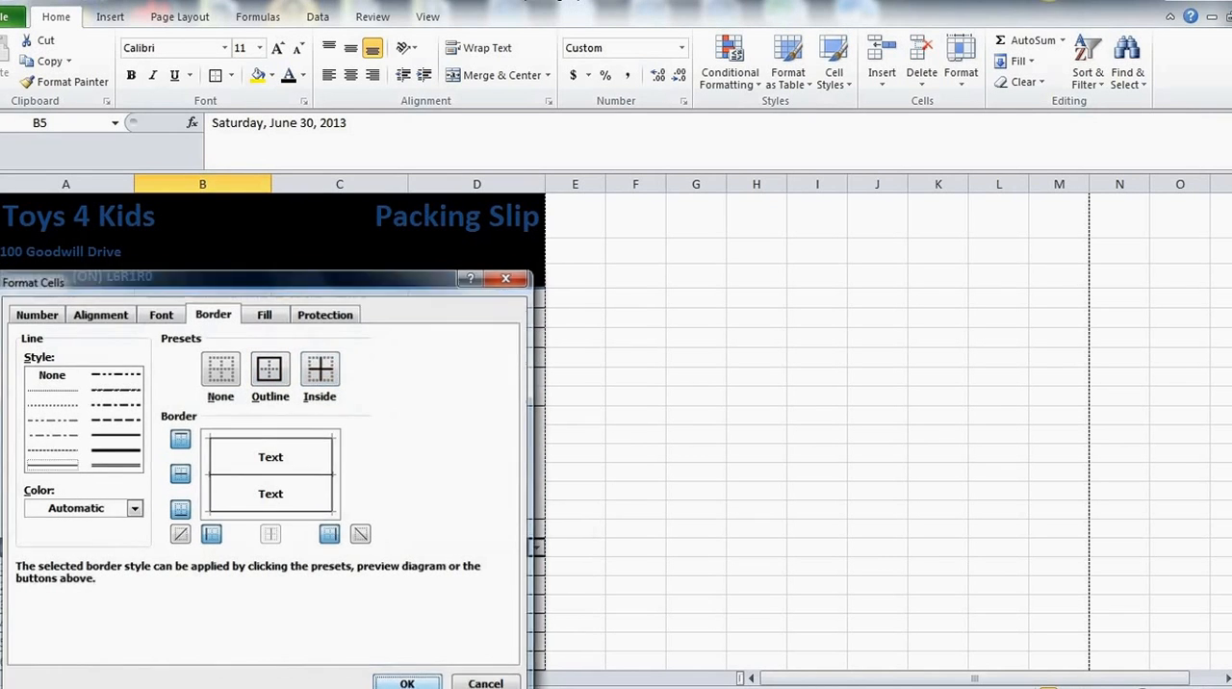
{"action": "left_click", "coordinate": [406, 684]}
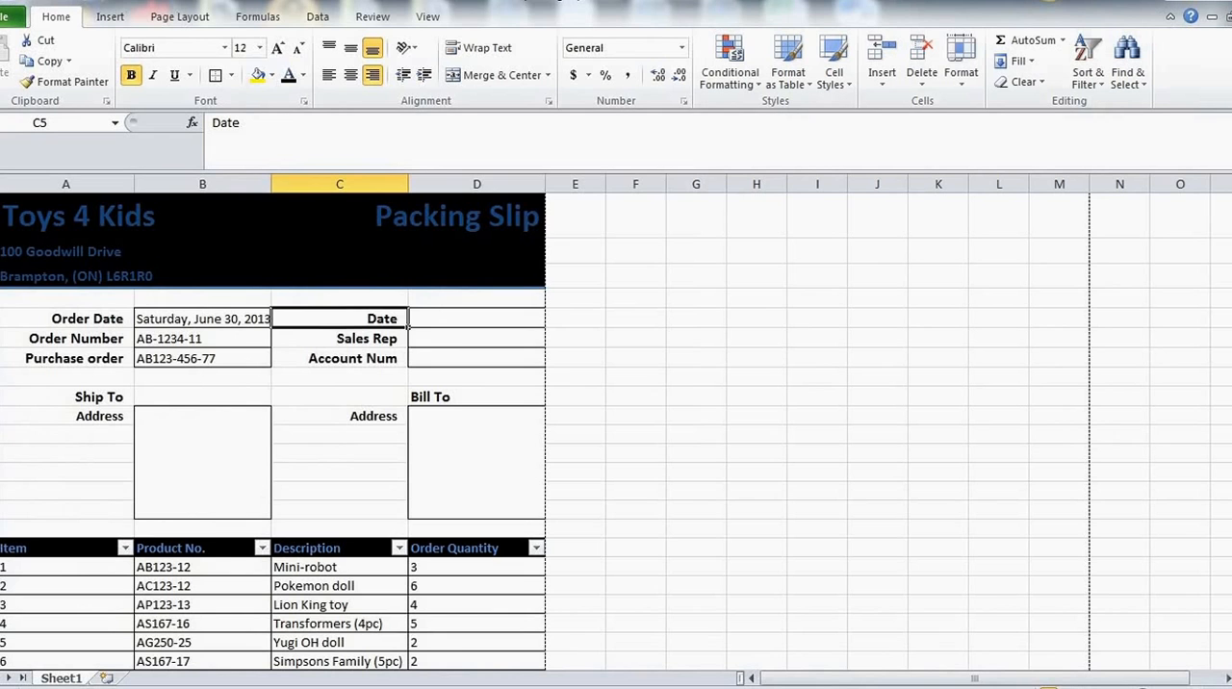
{"action": "left_click_drag", "start_coordinate": [66, 319], "coordinate": [202, 359]}
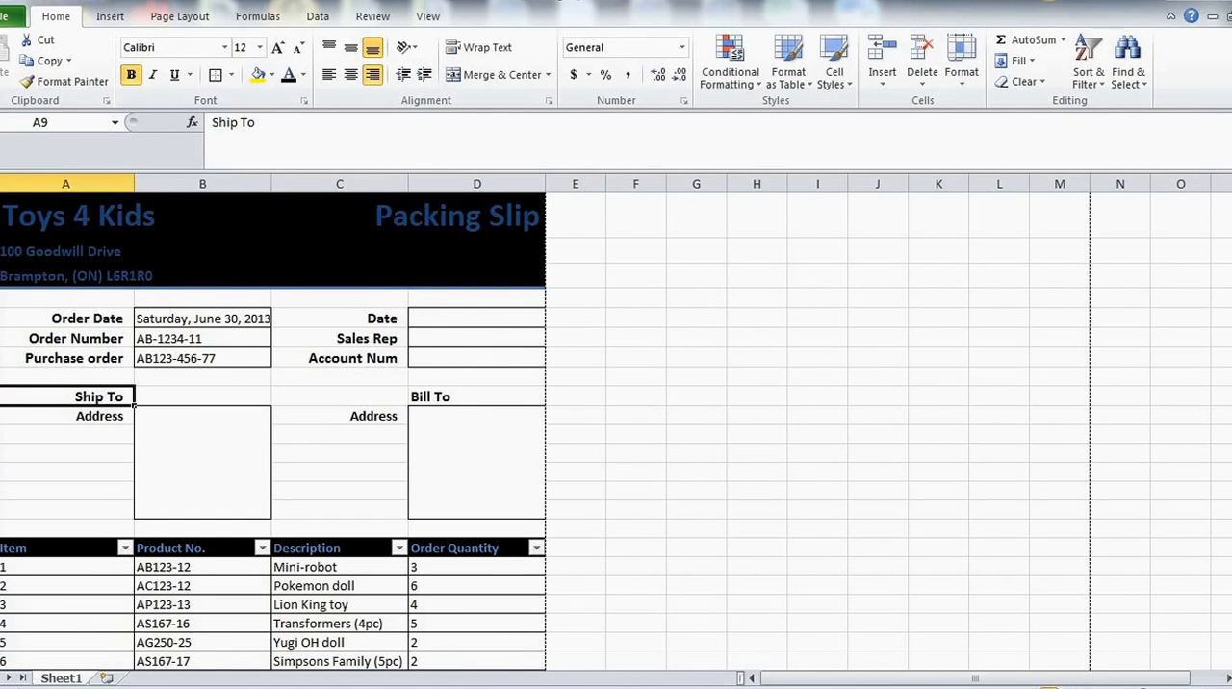
{"action": "left_click", "coordinate": [476, 396]}
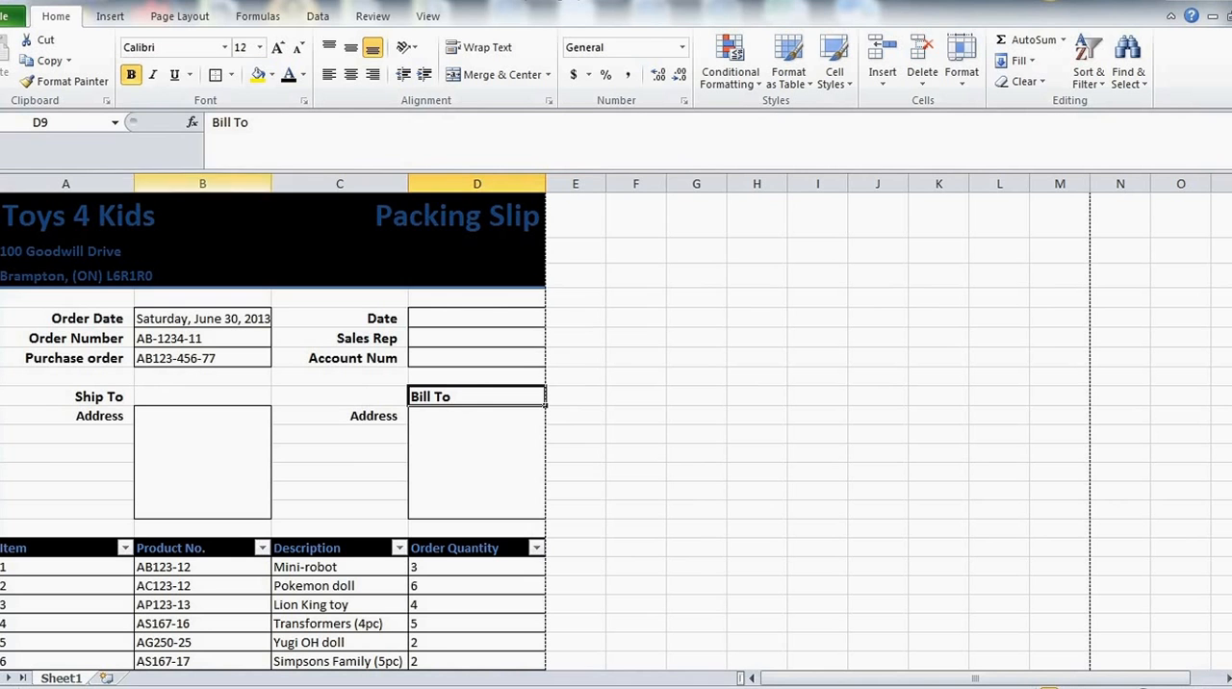
{"action": "mouse_move", "coordinate": [131, 74]}
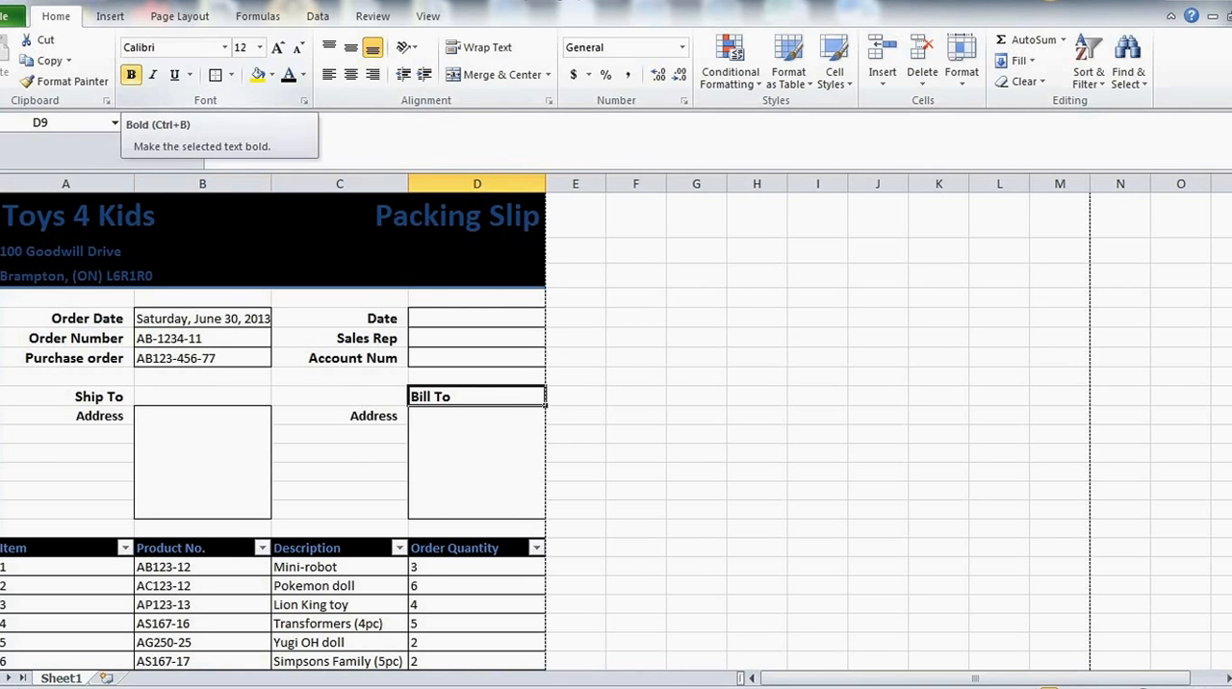
{"action": "left_click", "coordinate": [99, 395]}
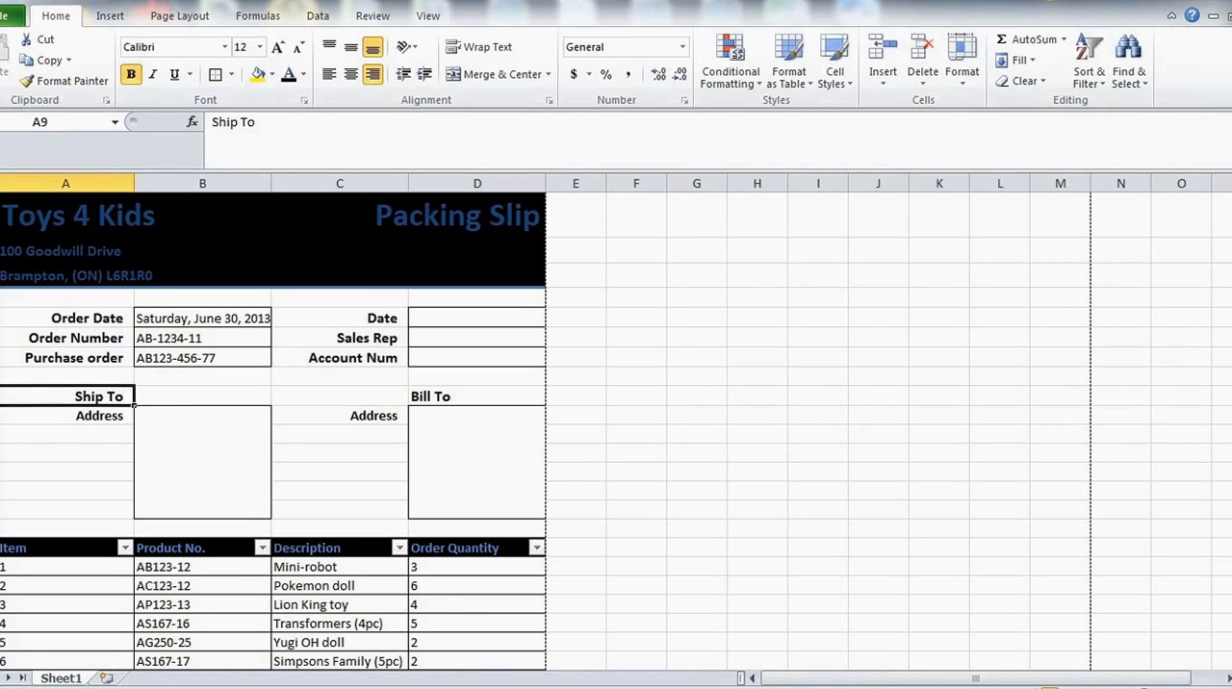
{"action": "left_click", "coordinate": [100, 415]}
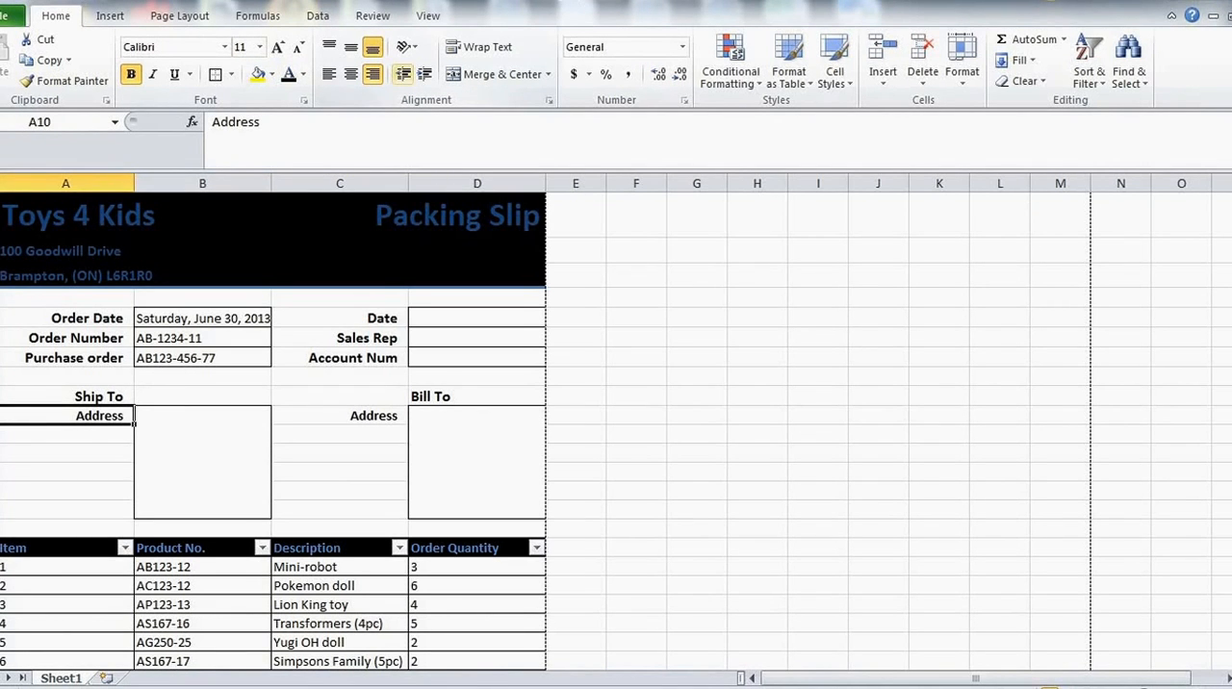
{"action": "mouse_move", "coordinate": [373, 74]}
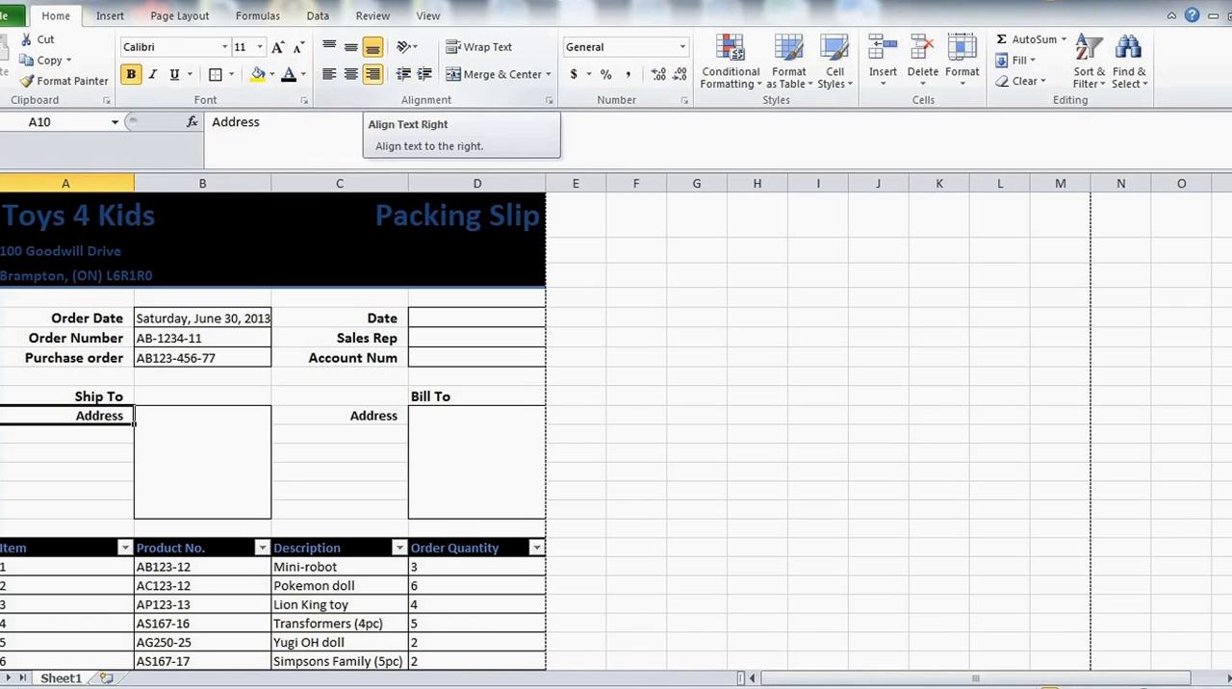
{"action": "mouse_move", "coordinate": [424, 74]}
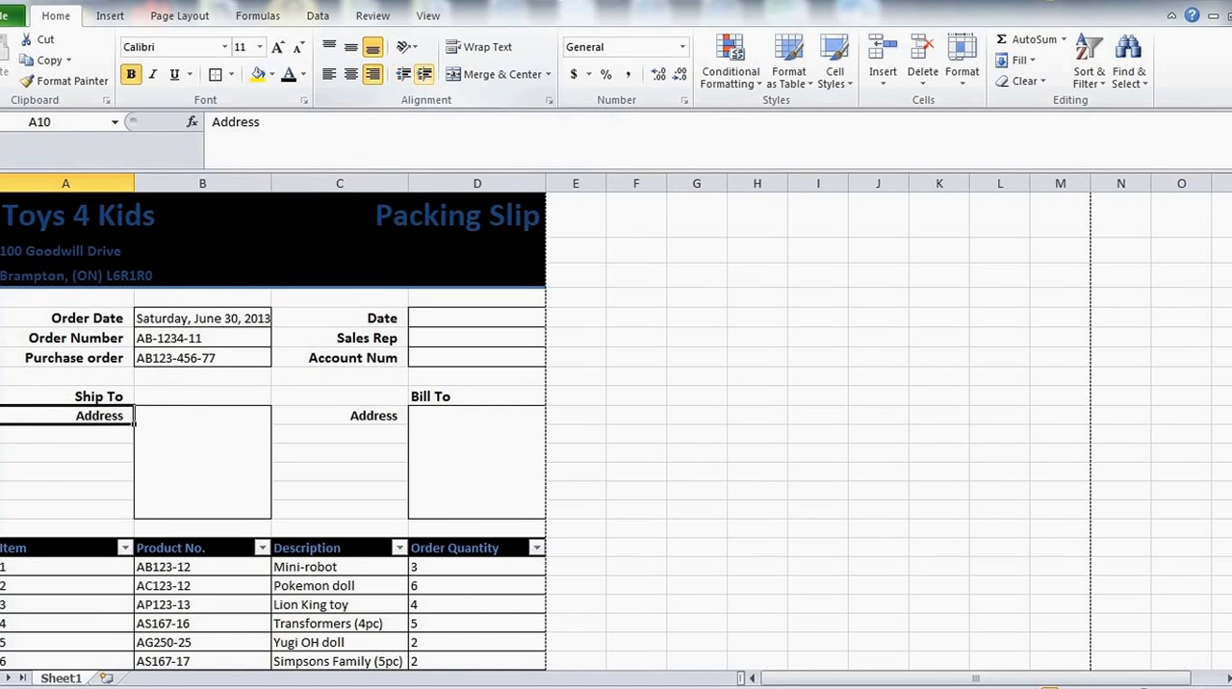
{"action": "left_click", "coordinate": [339, 415]}
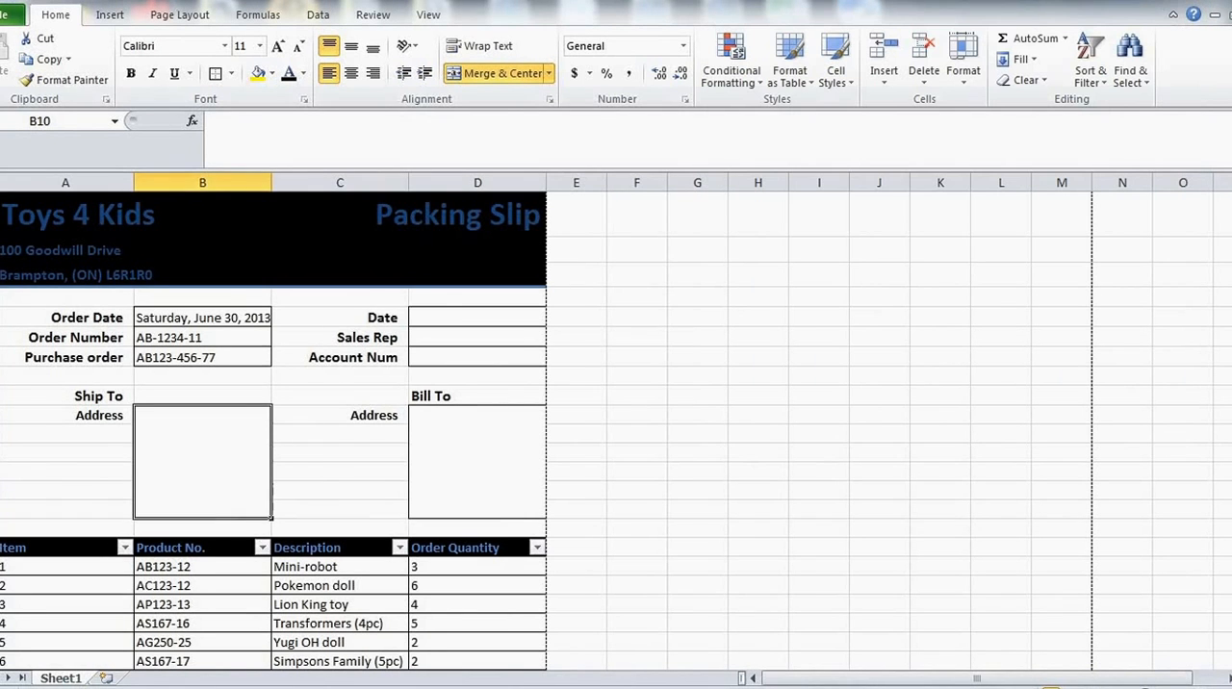
Give the merged Ship To box B10 an outline border via Format Cells.
{"action": "right_click", "coordinate": [203, 462]}
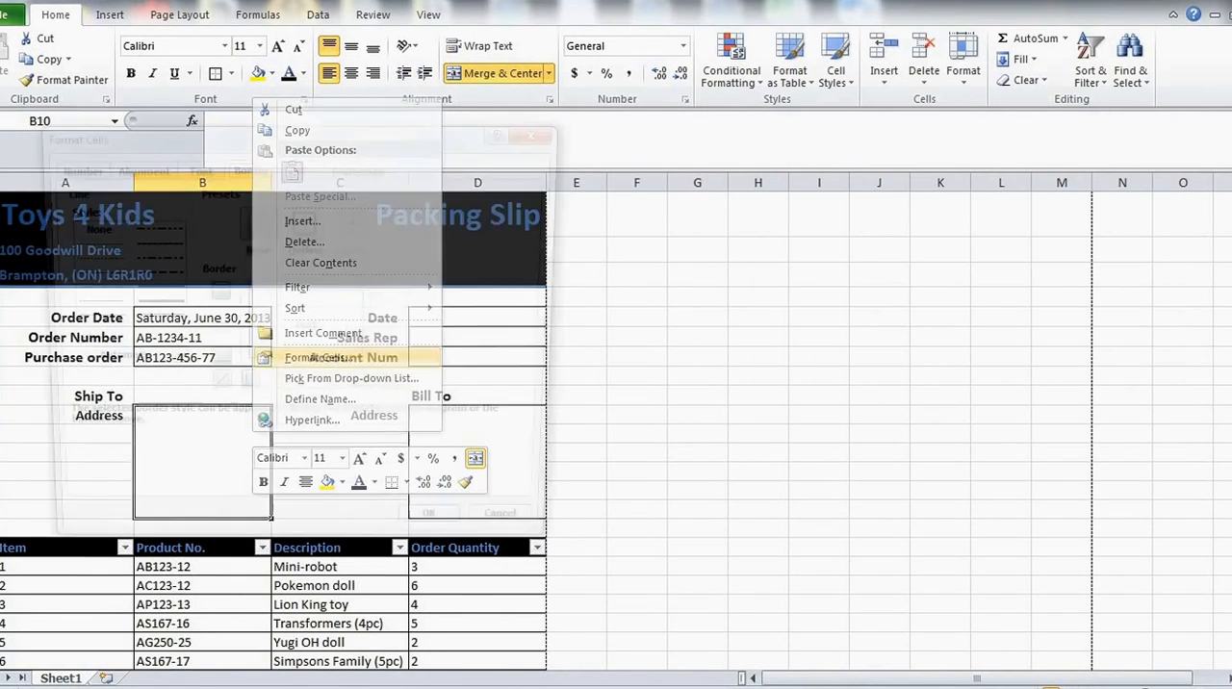
{"action": "left_click", "coordinate": [320, 357]}
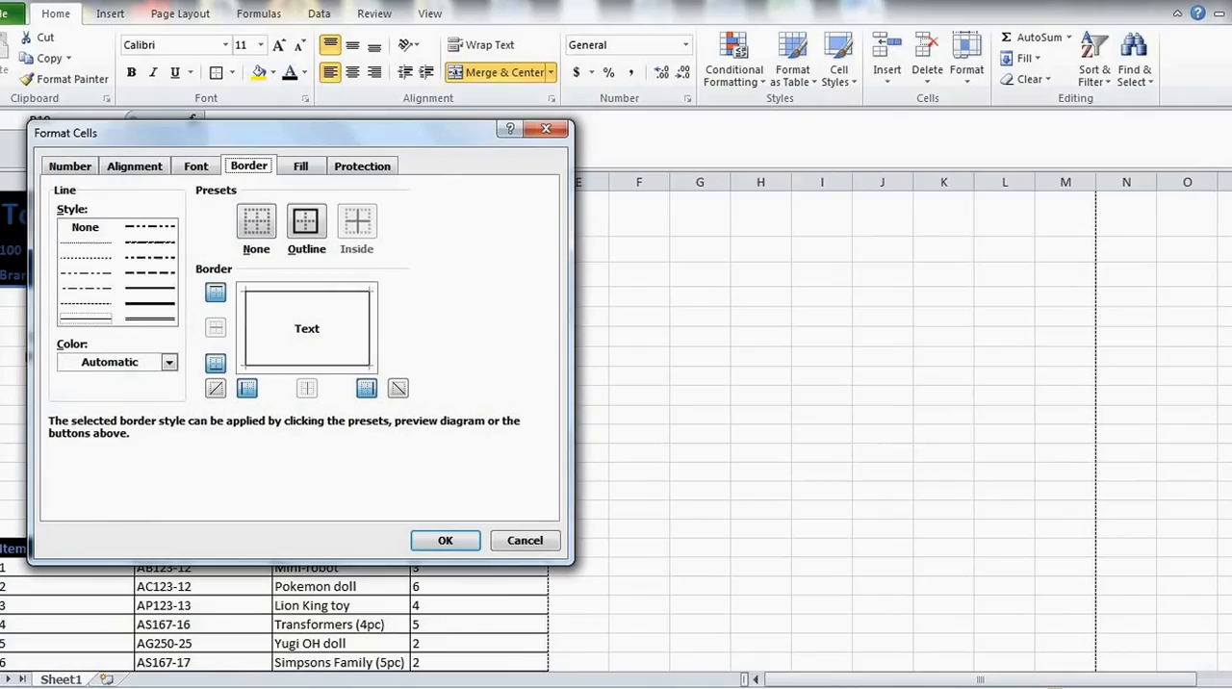
{"action": "left_click", "coordinate": [306, 218]}
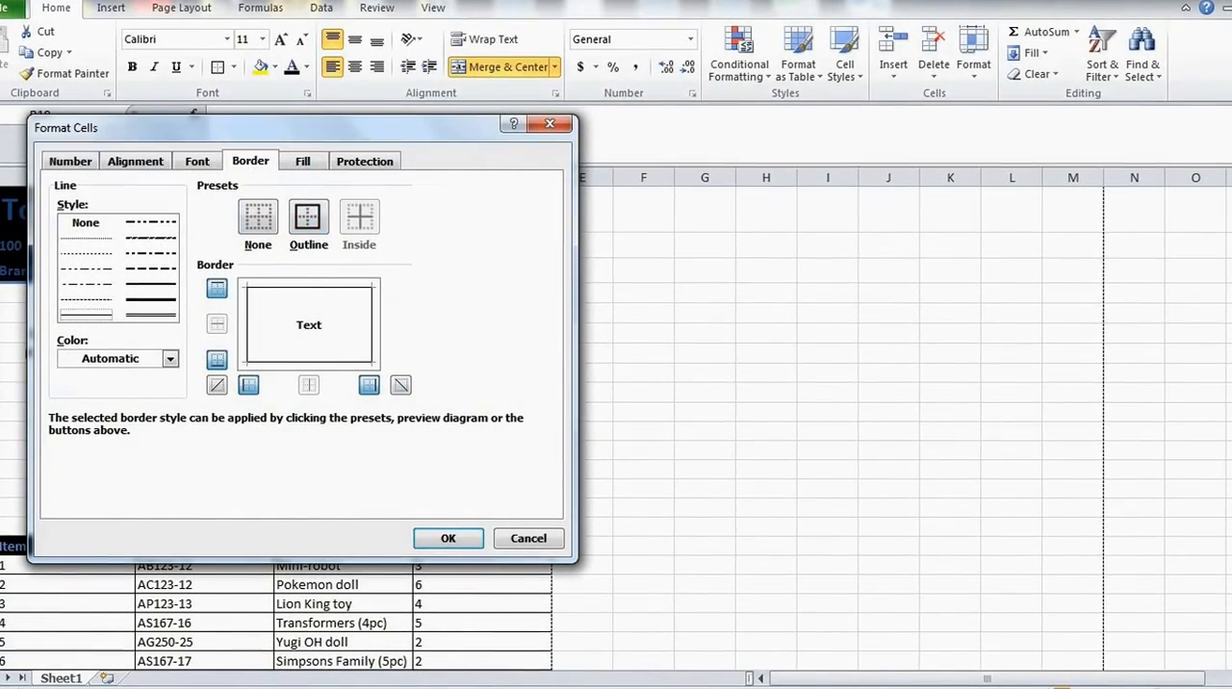
{"action": "left_click", "coordinate": [448, 538]}
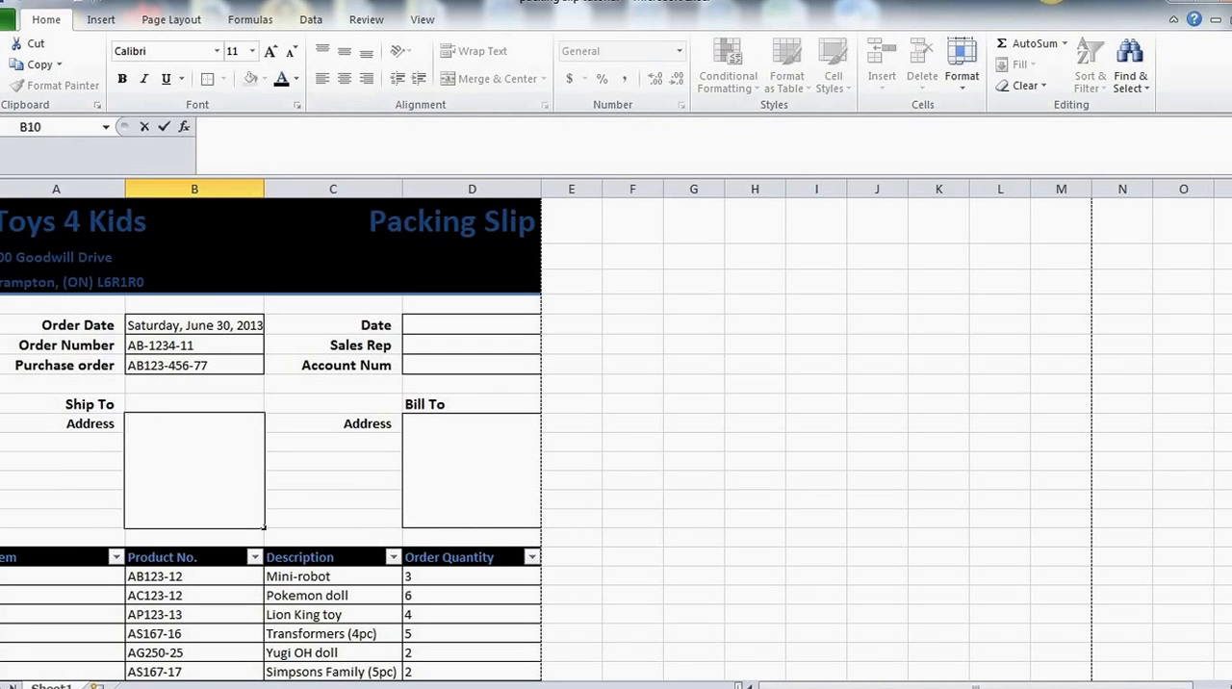
Start the Ship To entry with the name Mr. Family Guy.
{"action": "type", "text": "Mr"}
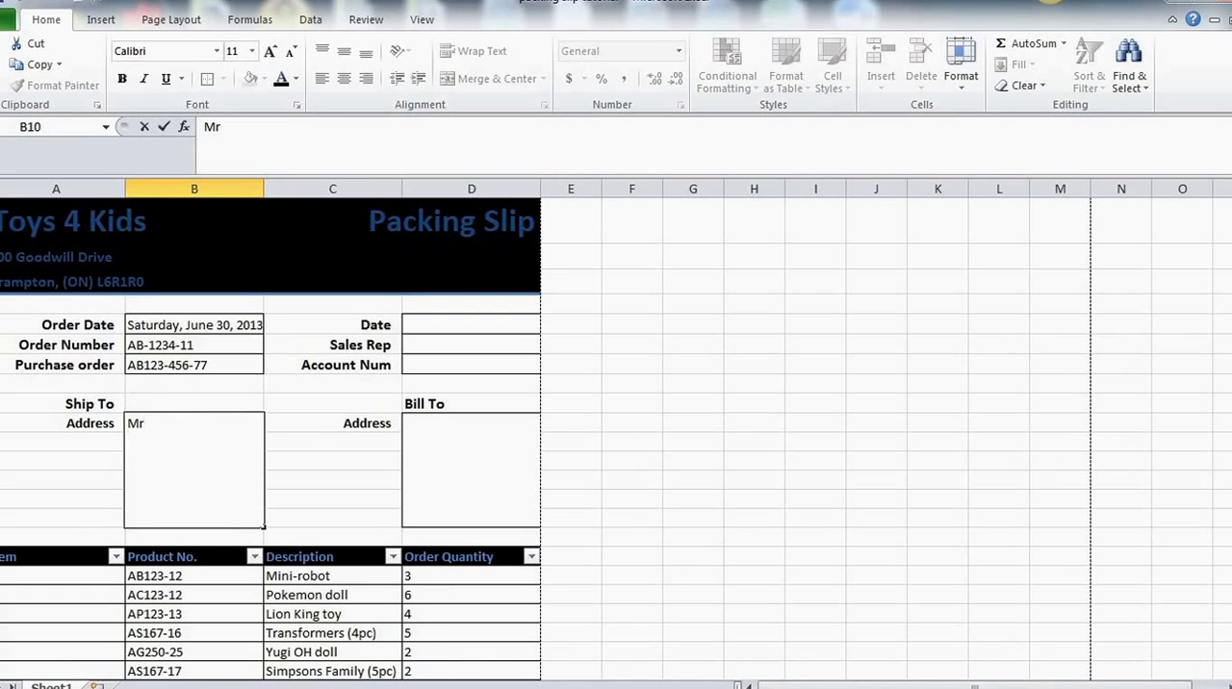
{"action": "type", "text": ". Family Guy"}
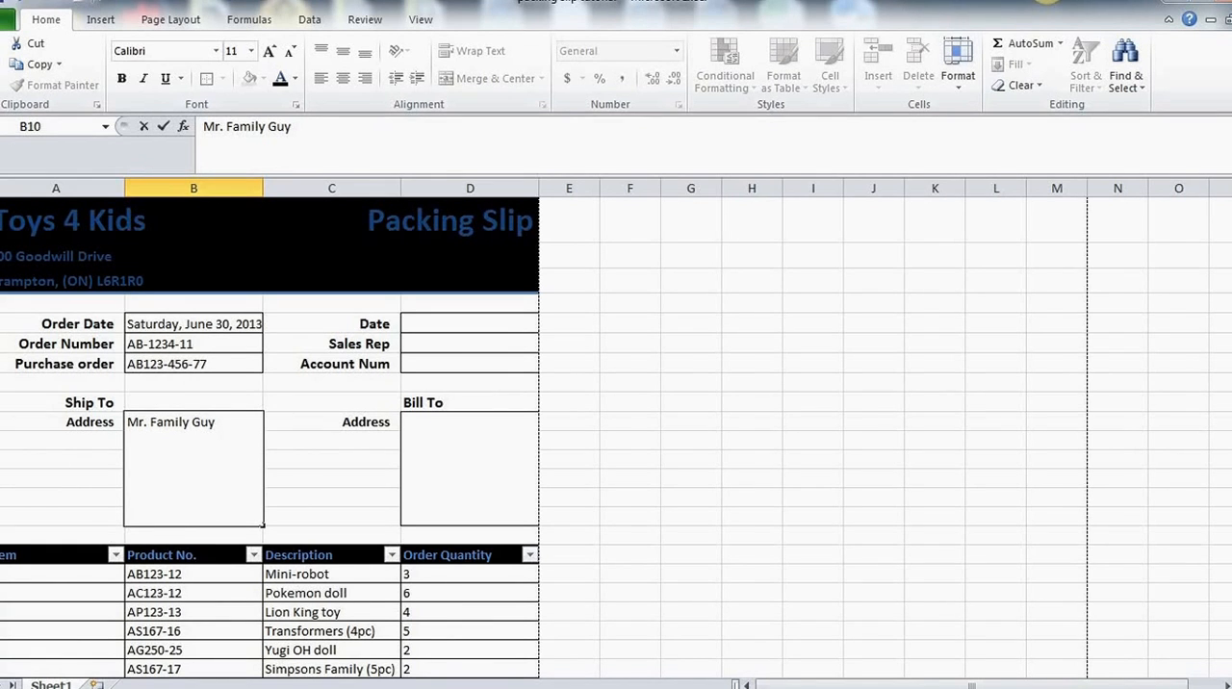
{"action": "type", "text": "To"}
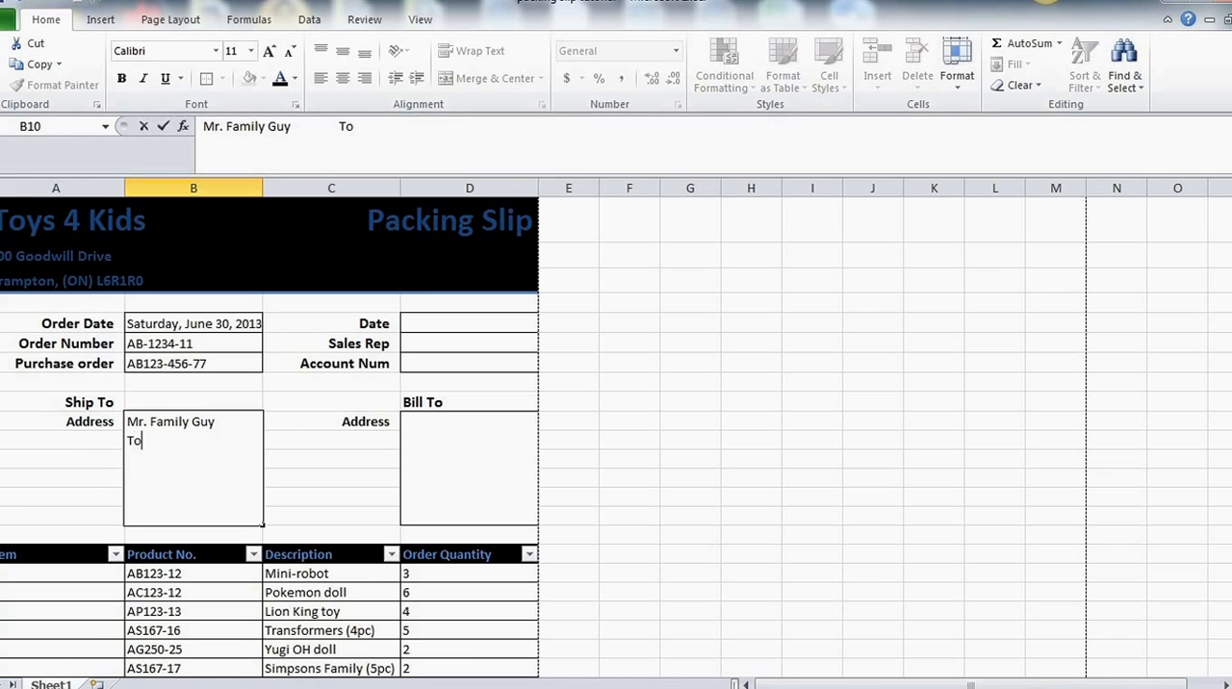
{"action": "type", "text": "ys 4 K"}
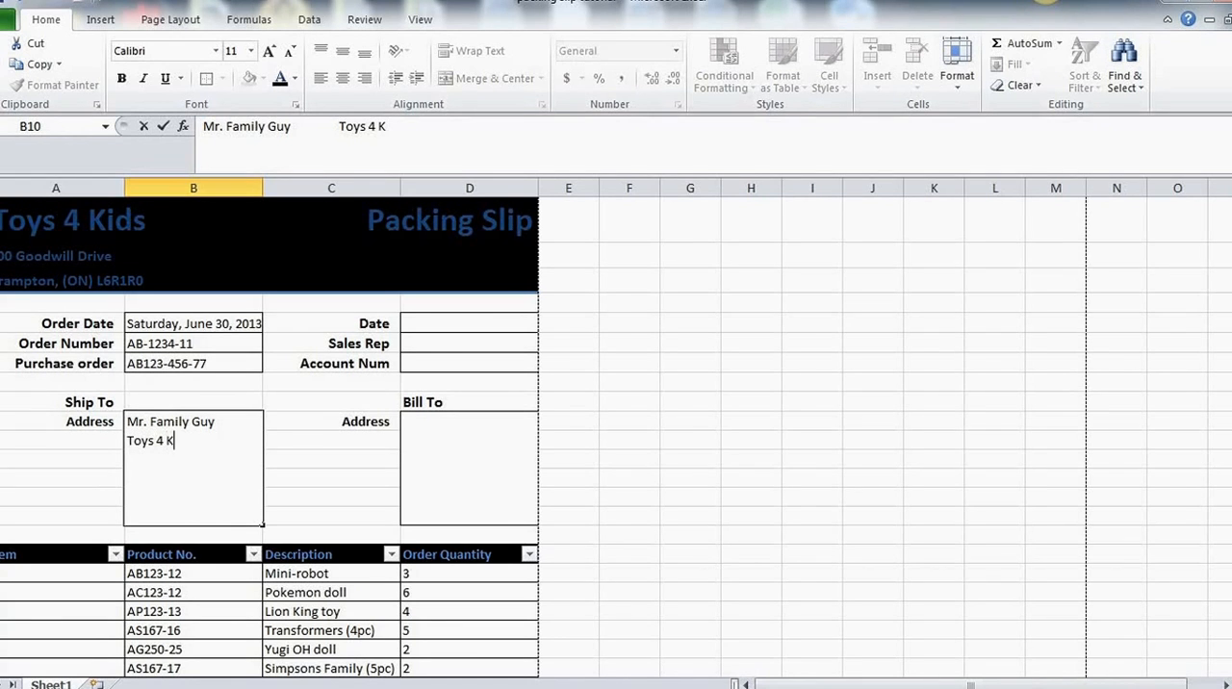
{"action": "type", "text": "ids"}
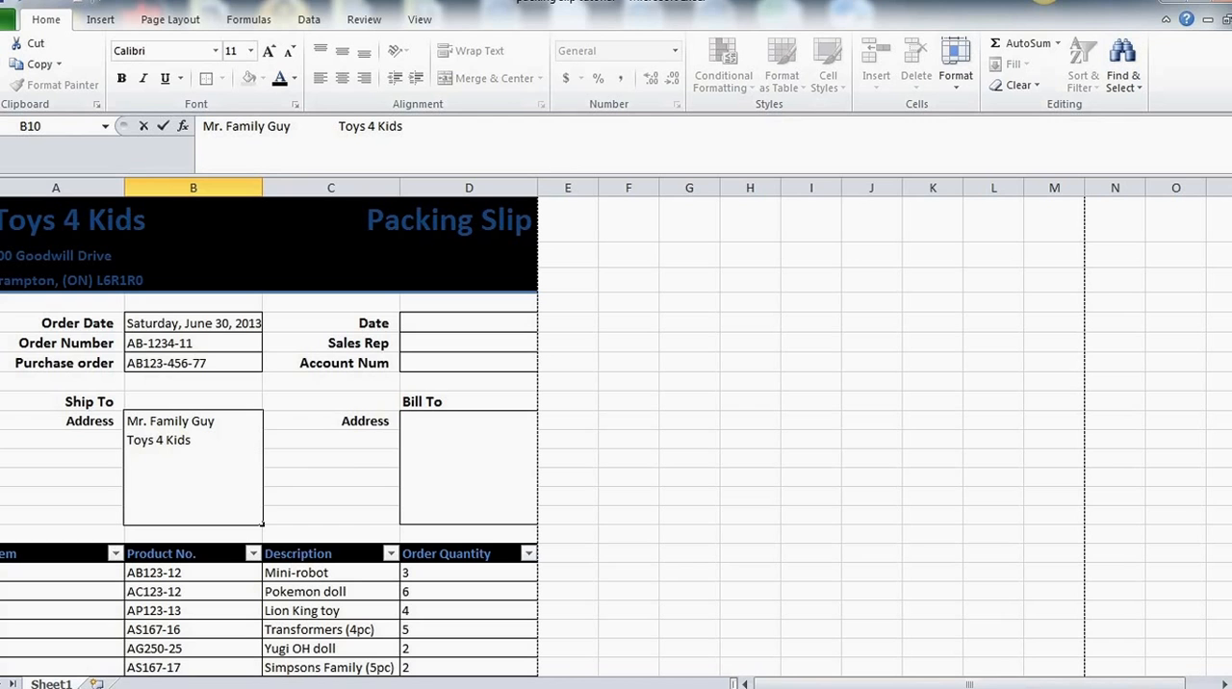
Add the address lines 100 Family guy Lane and Brampton, ON with the postal code.
{"action": "type", "text": "10"}
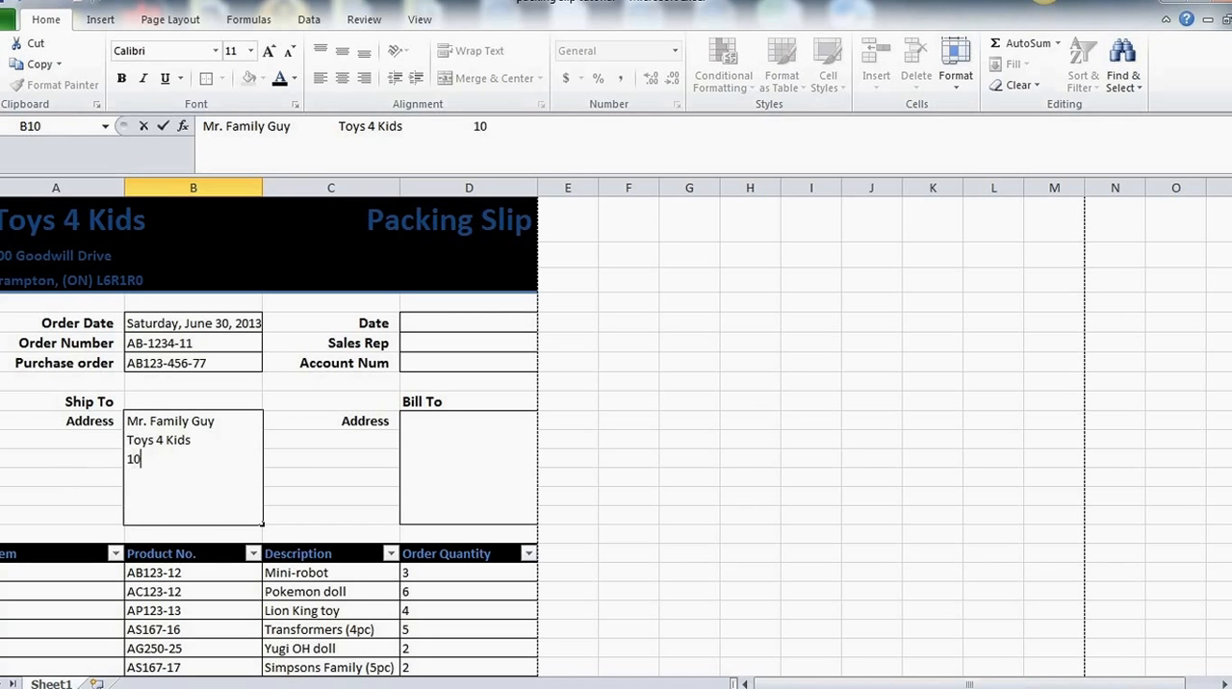
{"action": "type", "text": "0"}
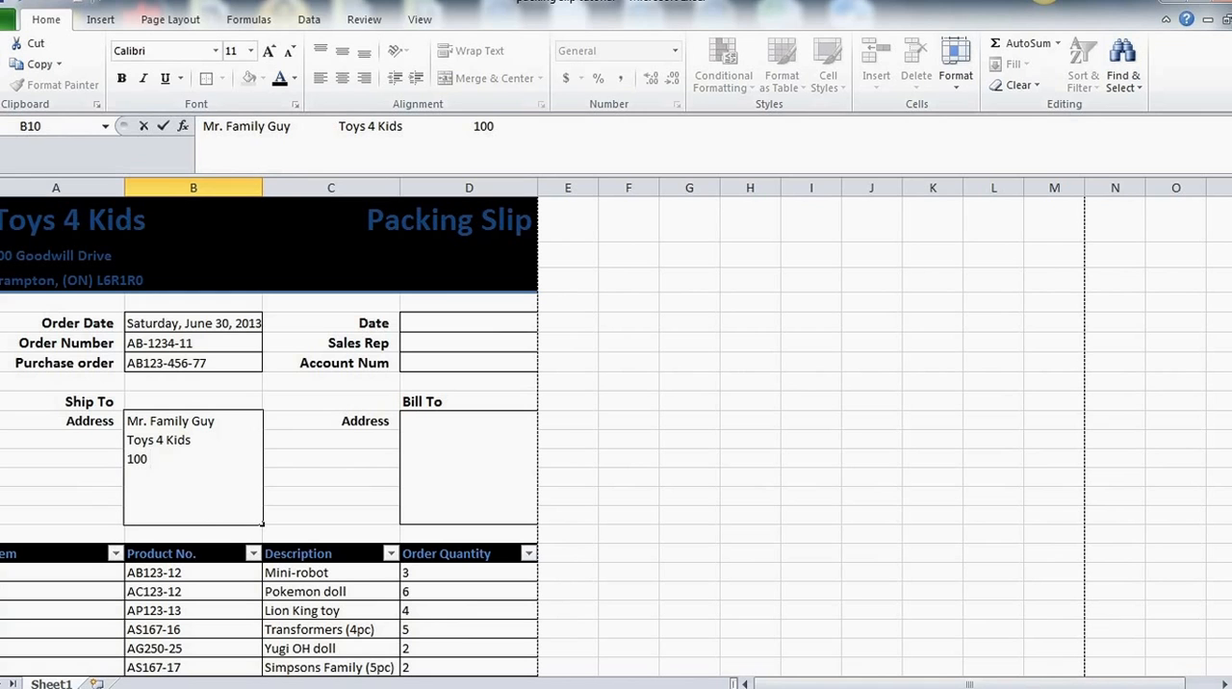
{"action": "type", "text": "Fam"}
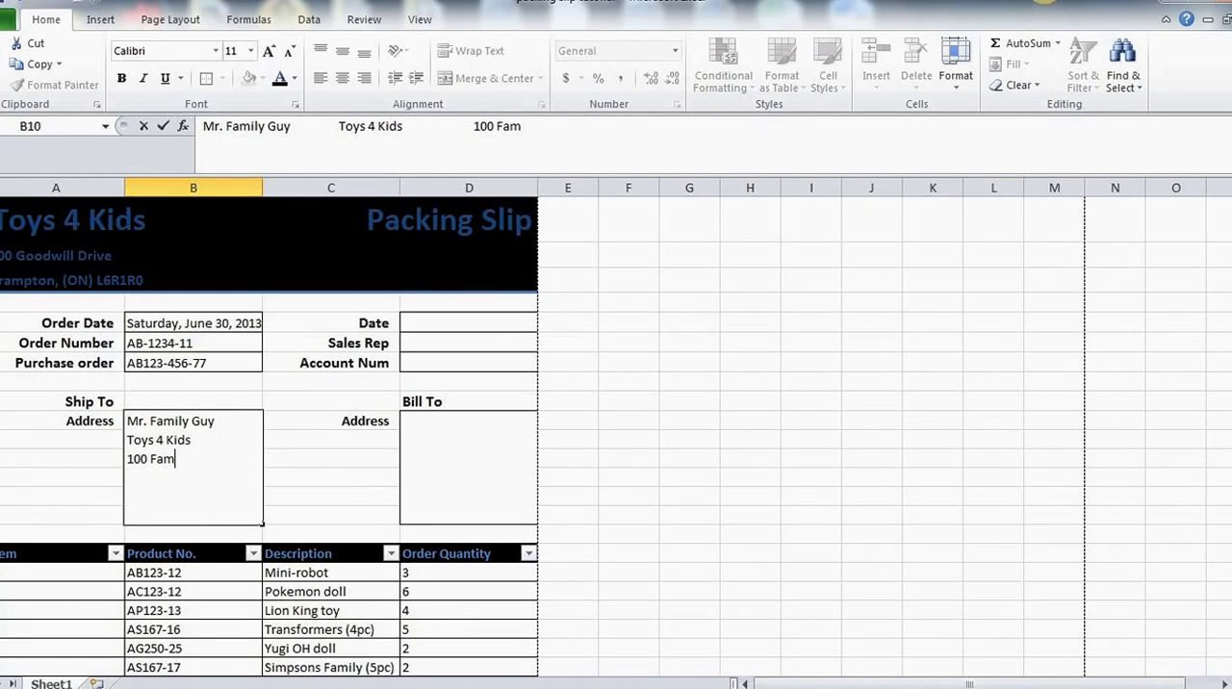
{"action": "type", "text": "ily"}
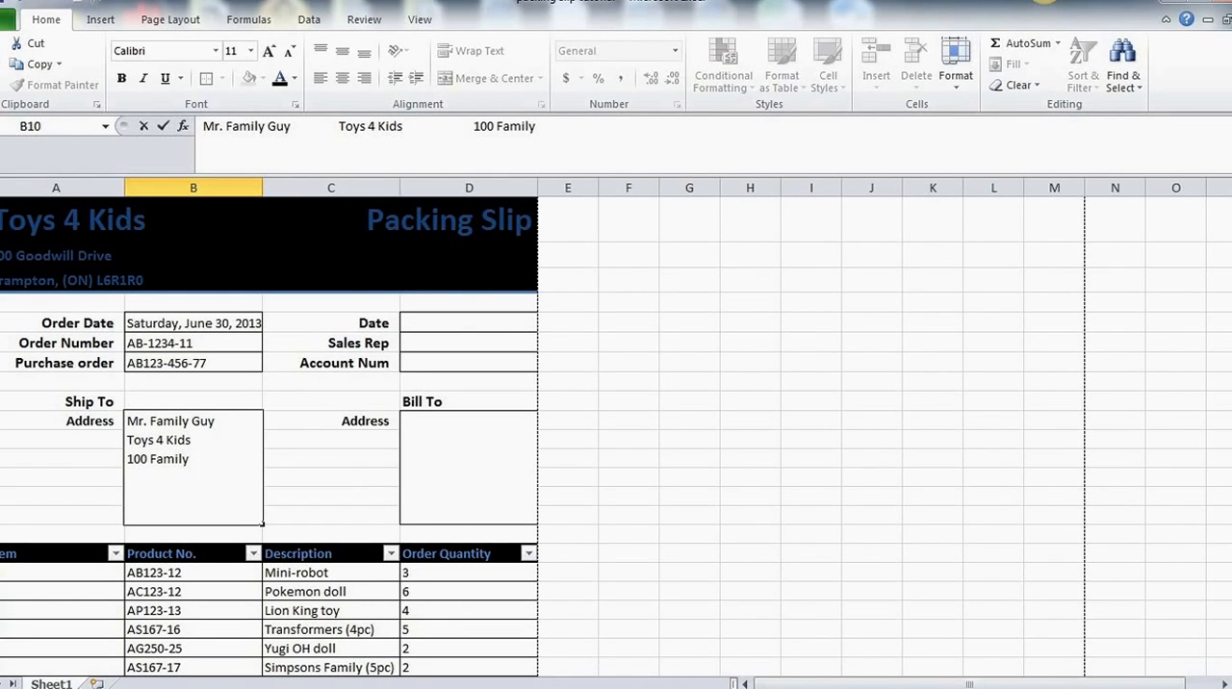
{"action": "type", "text": "guy"}
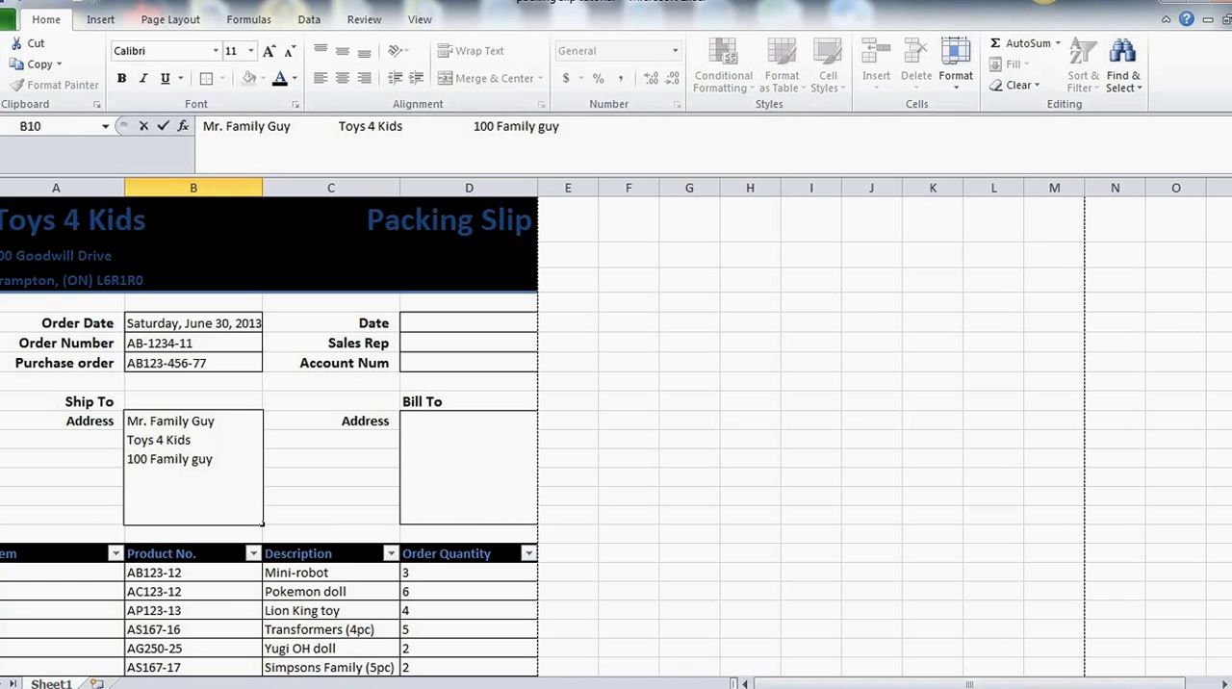
{"action": "type", "text": "Lane"}
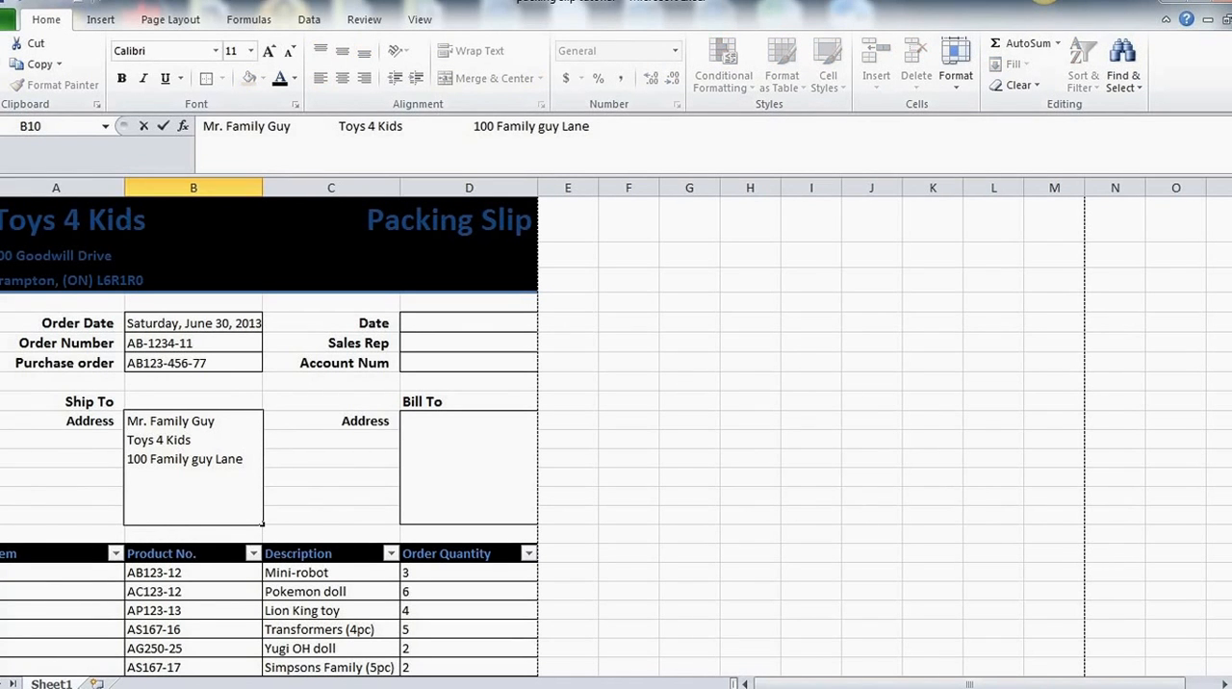
{"action": "type", "text": "Brampto"}
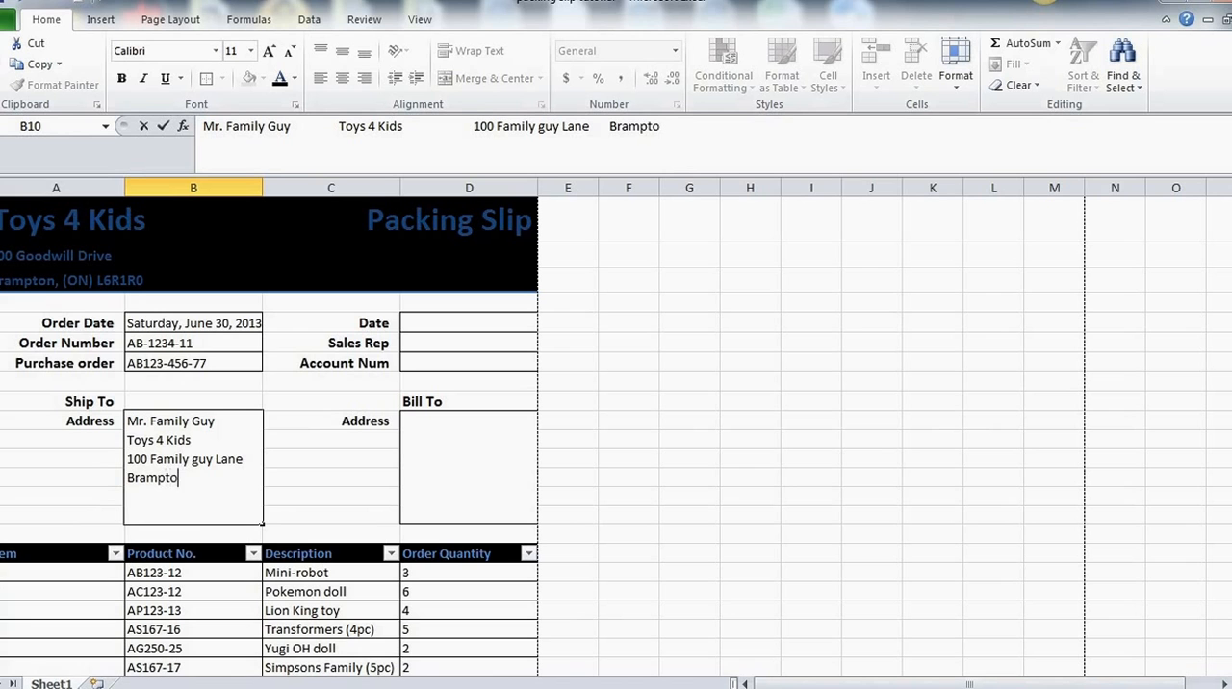
{"action": "type", "text": "n, ON)"}
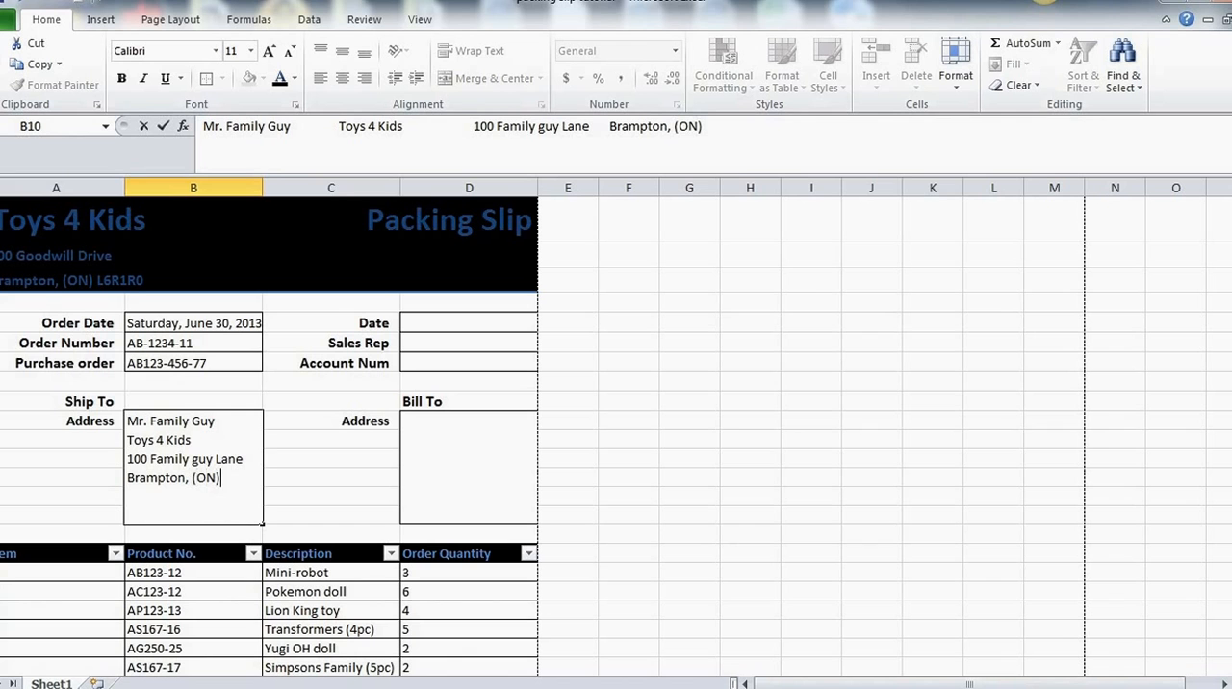
{"action": "type", "text": "L6"}
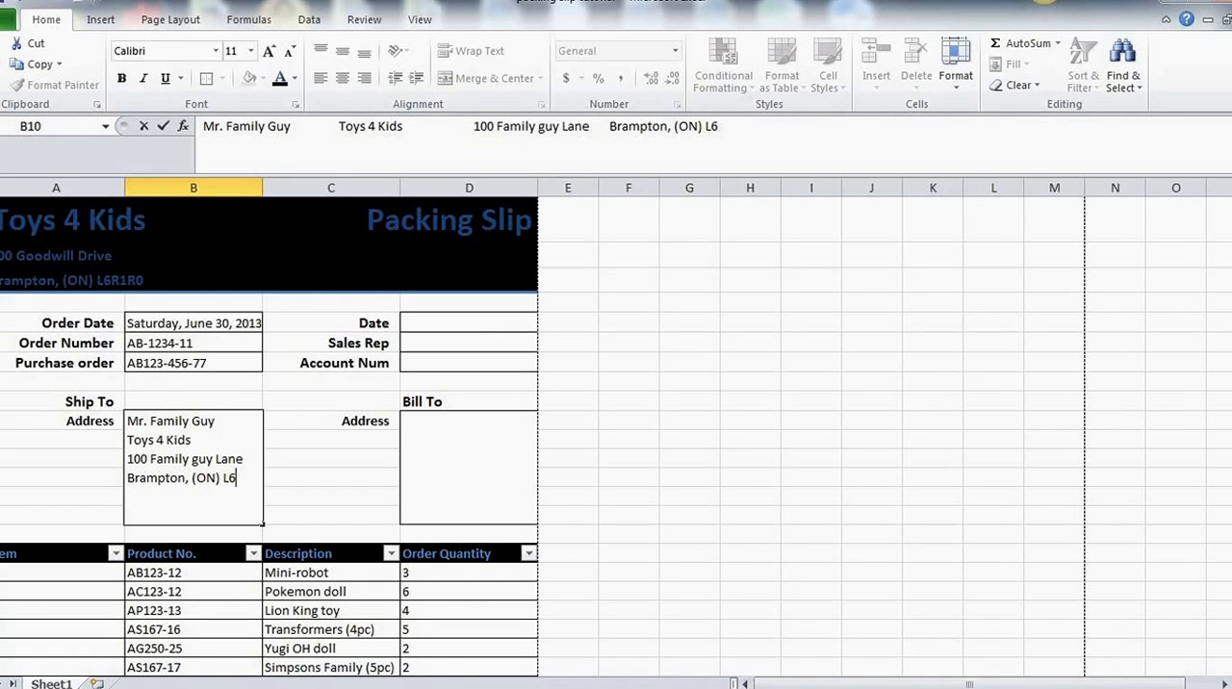
{"action": "type", "text": "S2"}
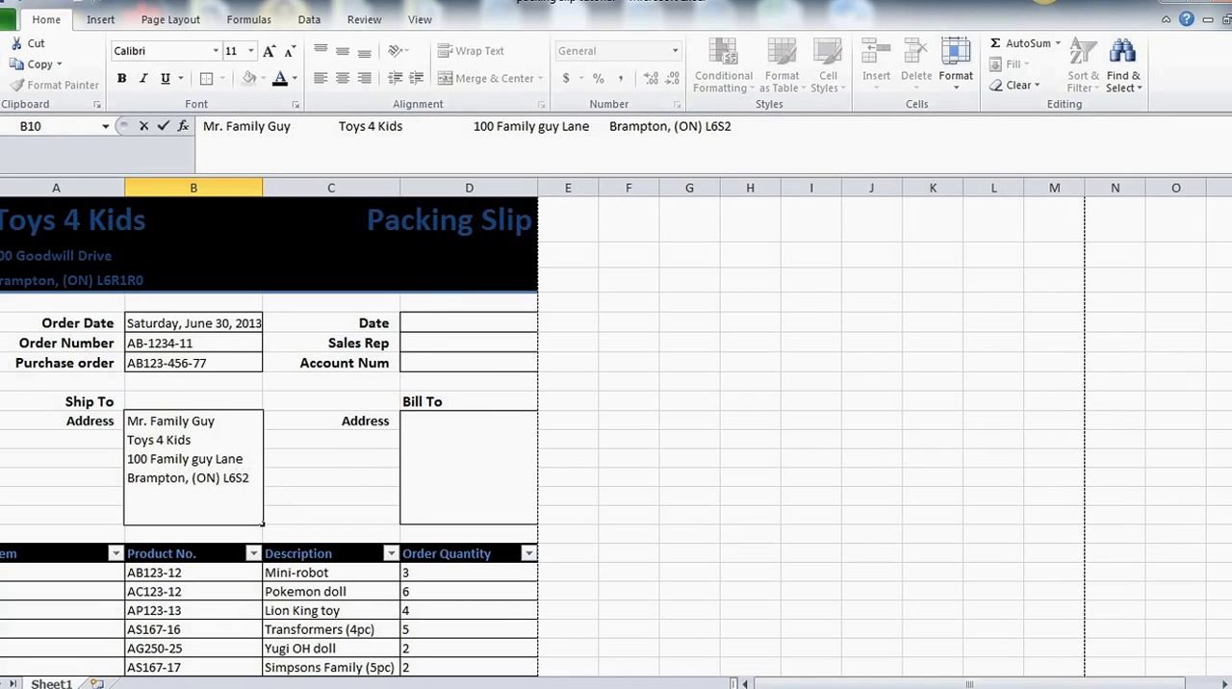
{"action": "type", "text": "g5"}
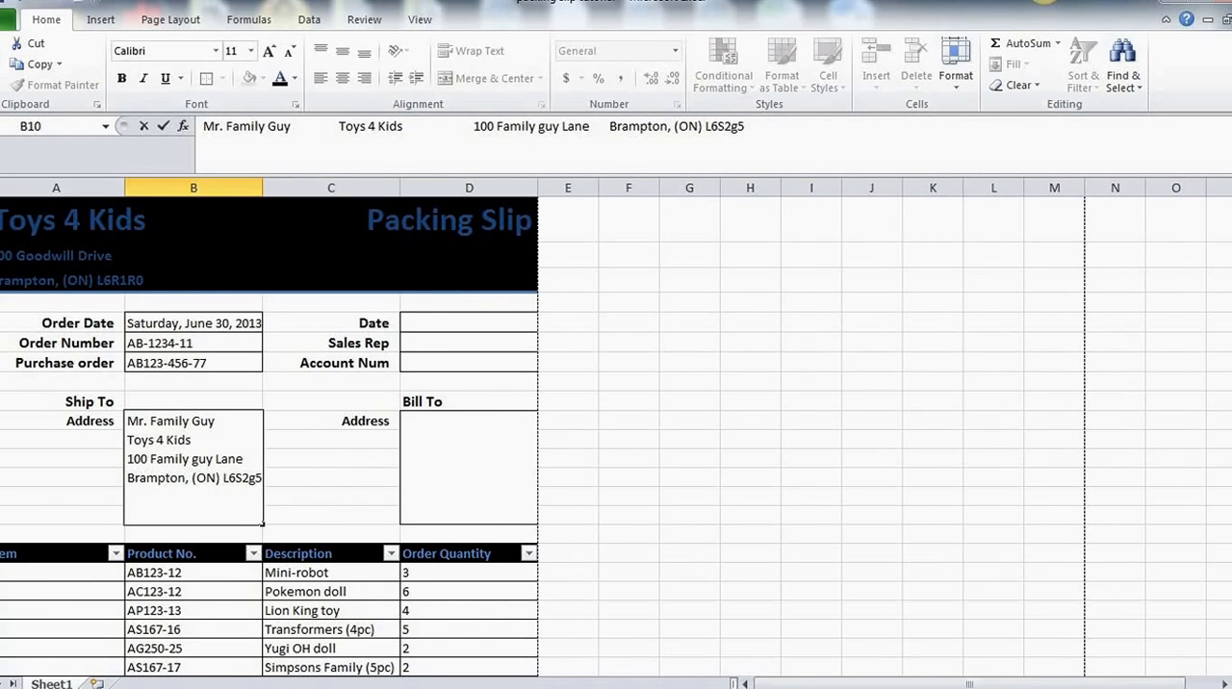
{"action": "key", "text": "Backspace"}
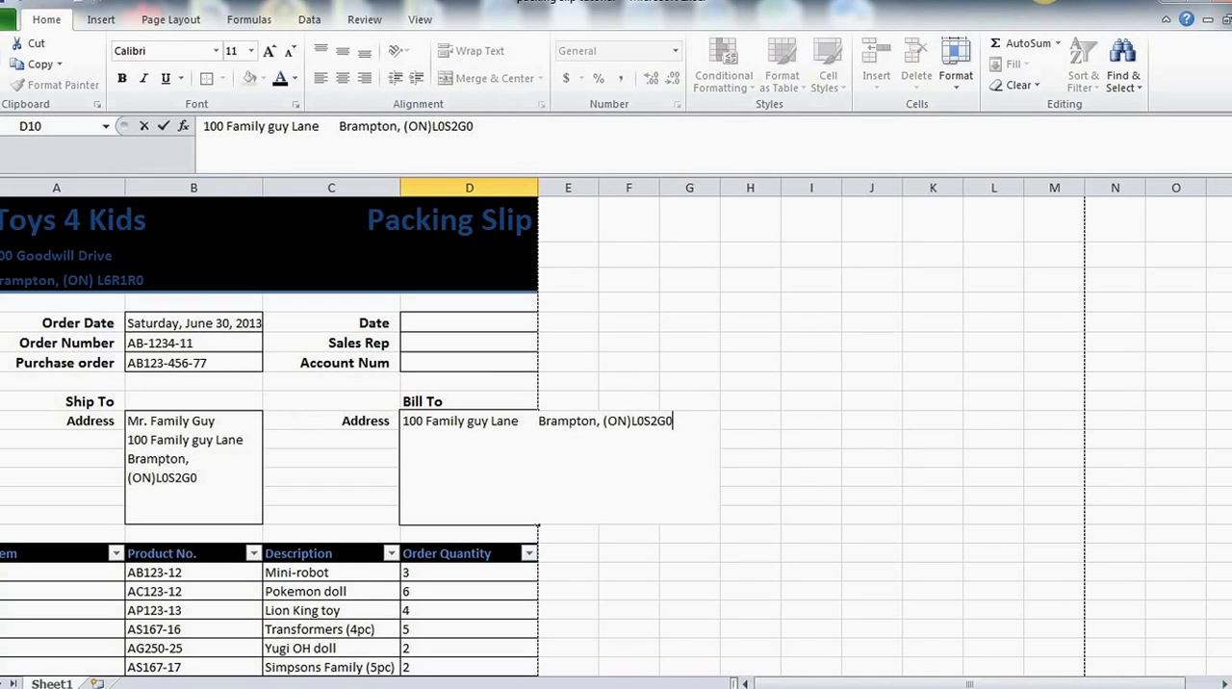
Edit the Bill To box to read 100 Family guy Lane, Brampton, (ON) L0S2G0.
{"action": "left_click", "coordinate": [332, 478]}
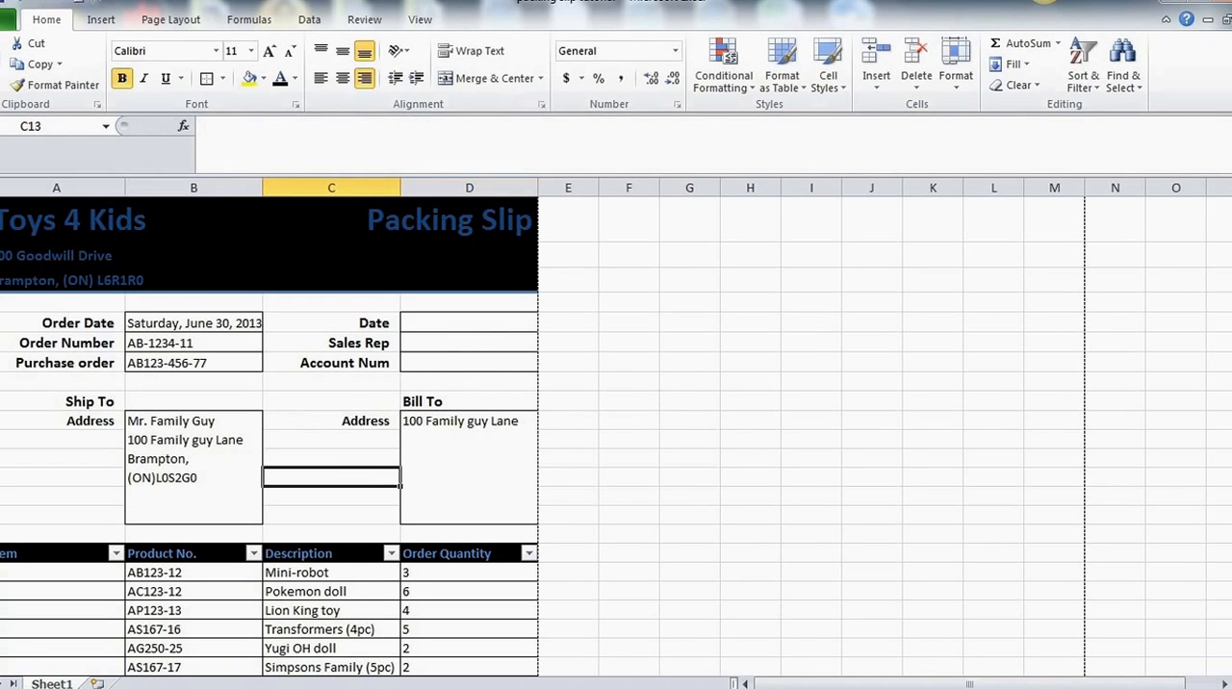
{"action": "left_click", "coordinate": [469, 466]}
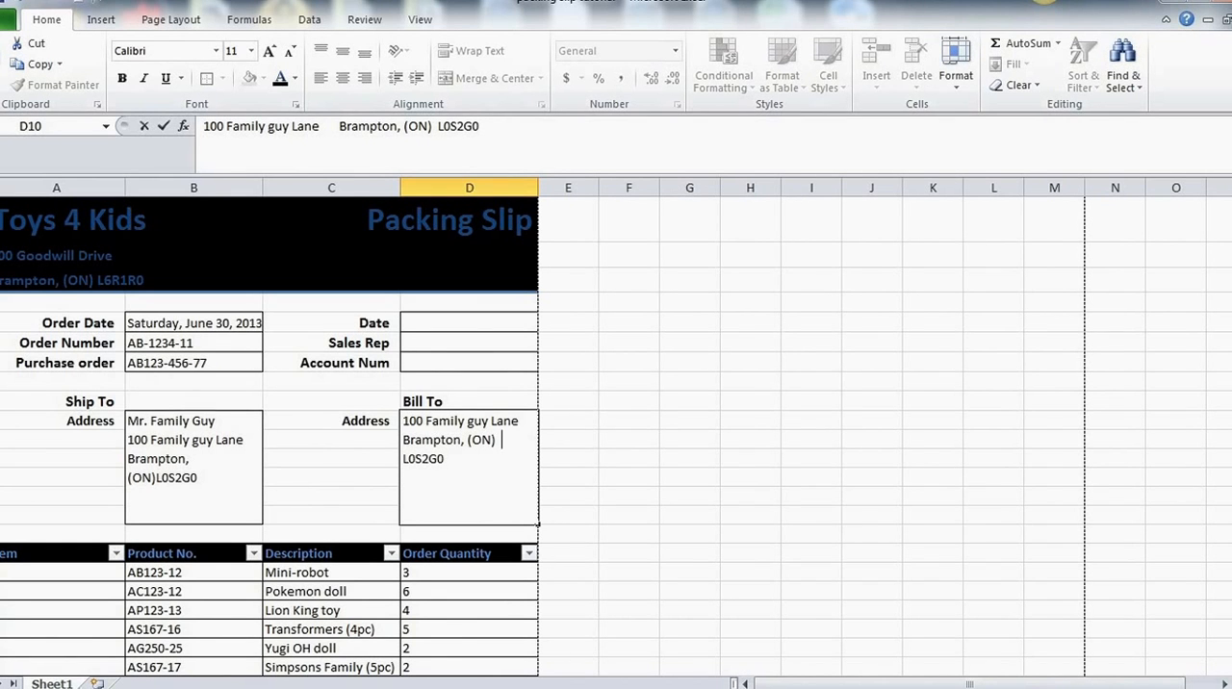
{"action": "left_click", "coordinate": [194, 459]}
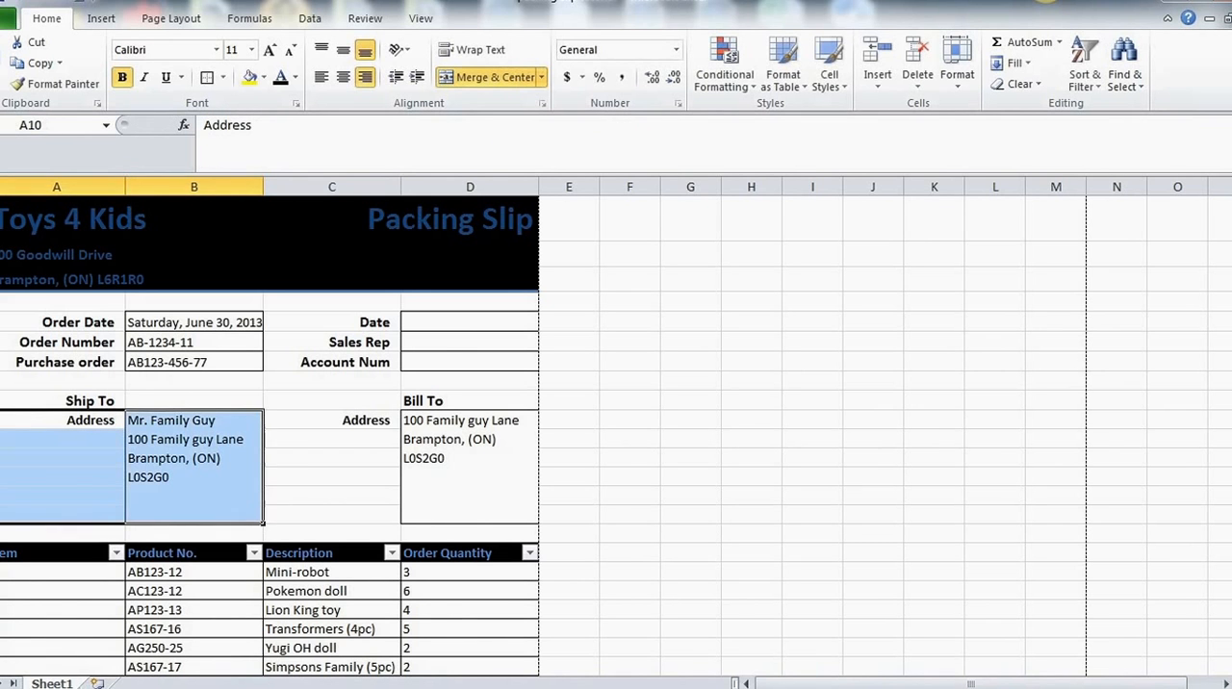
Paint the Ship To block's border and bold-label formatting onto the Bill To block.
{"action": "left_click", "coordinate": [62, 84]}
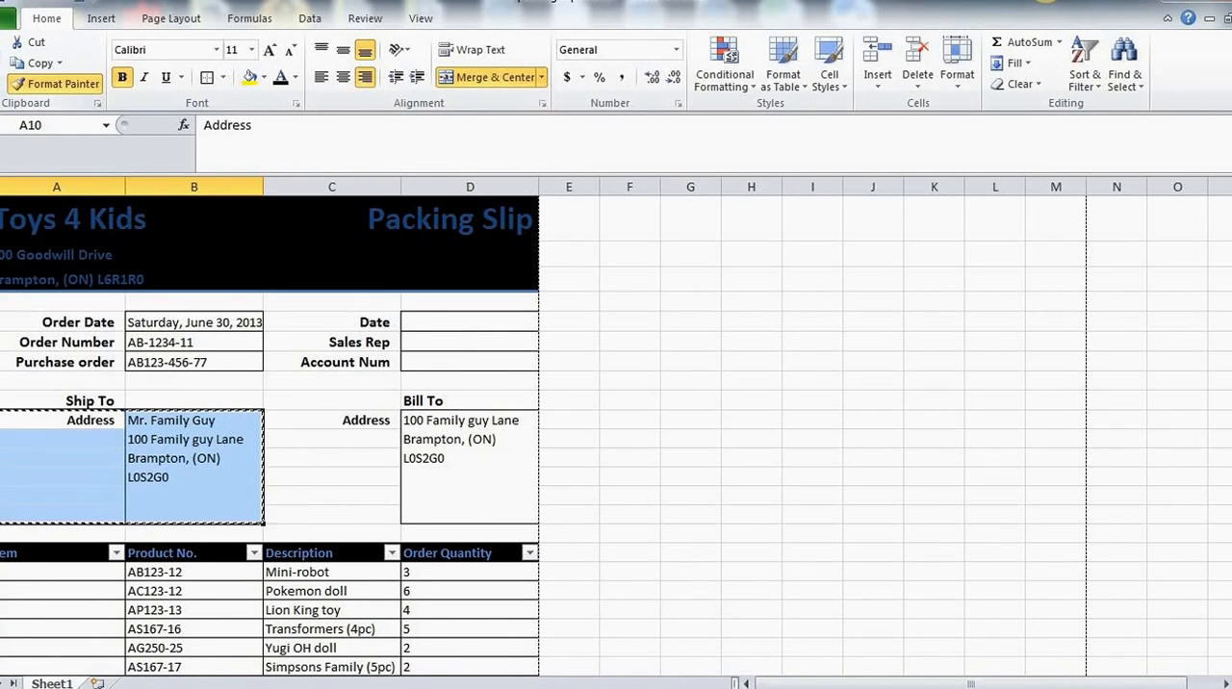
{"action": "left_click", "coordinate": [331, 467]}
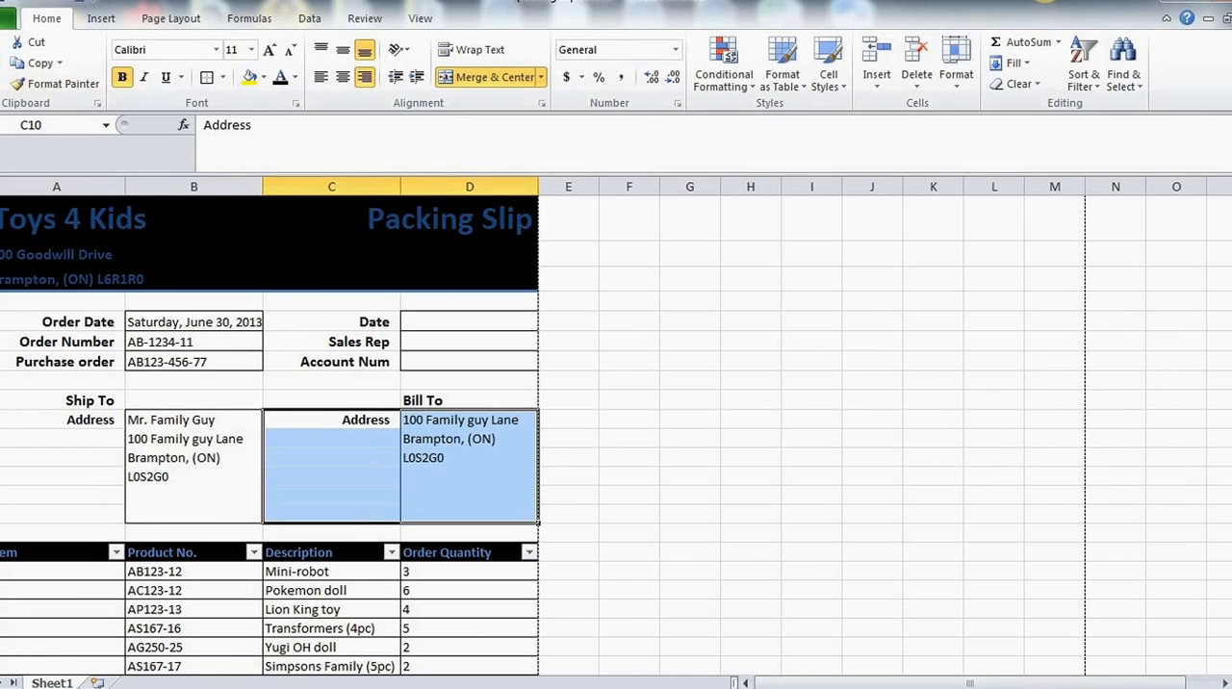